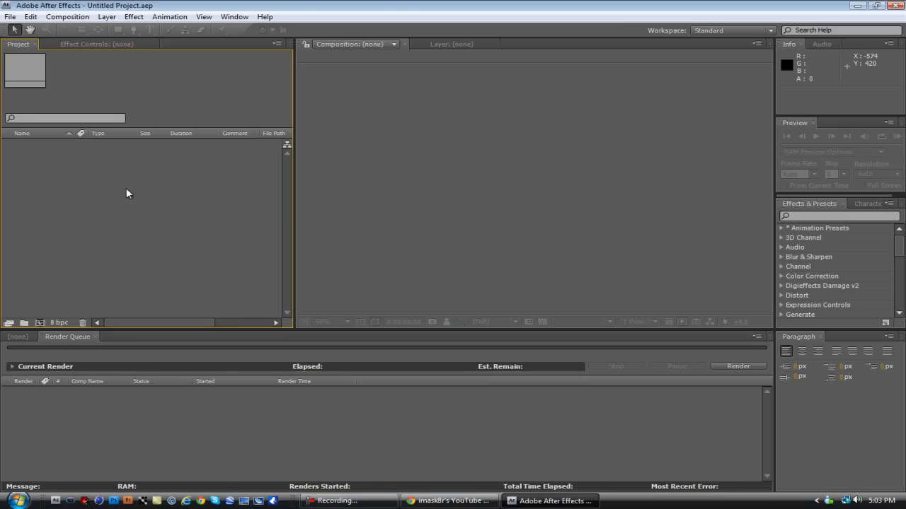
Import MVI_2124.mov from the twixtor tutorial folder through Import > File.
right_click(127, 194)
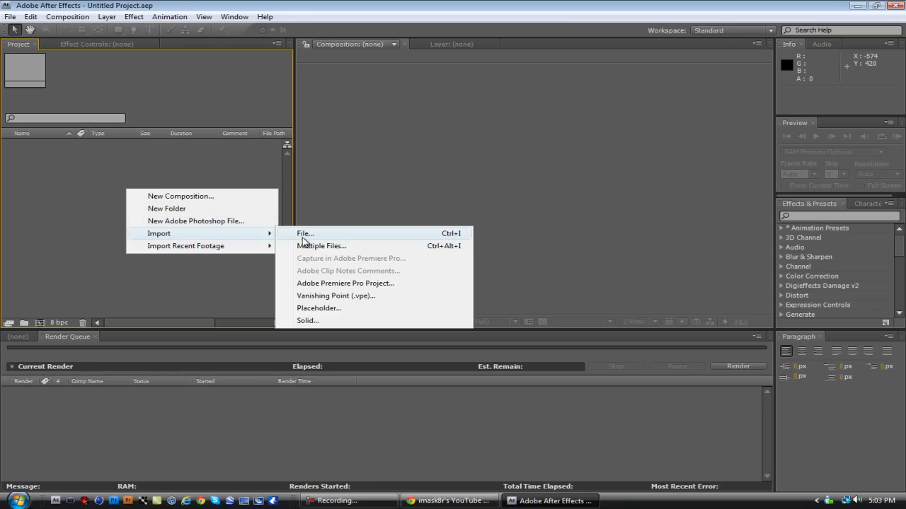
click(304, 233)
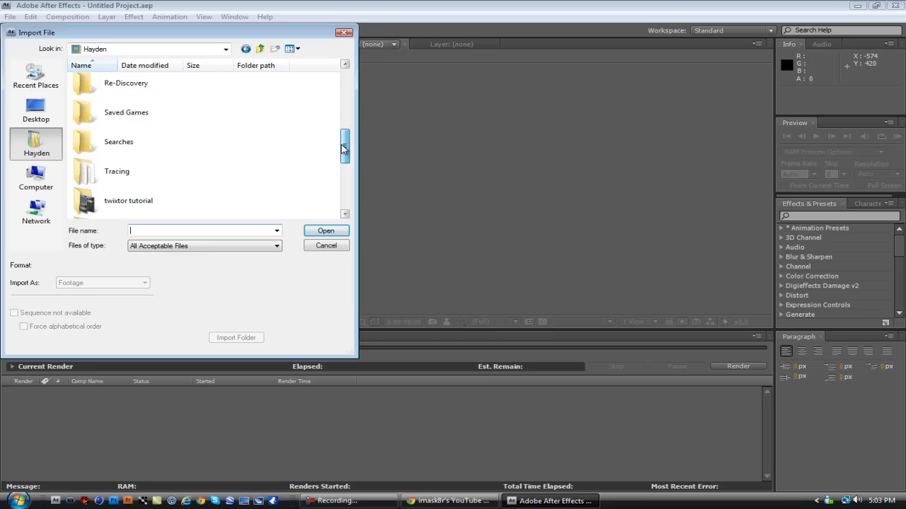
double_click(128, 200)
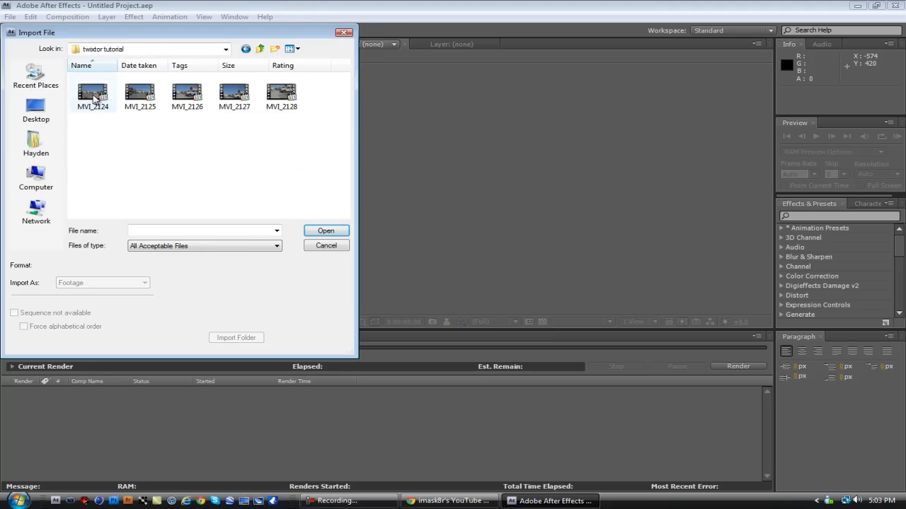
click(93, 94)
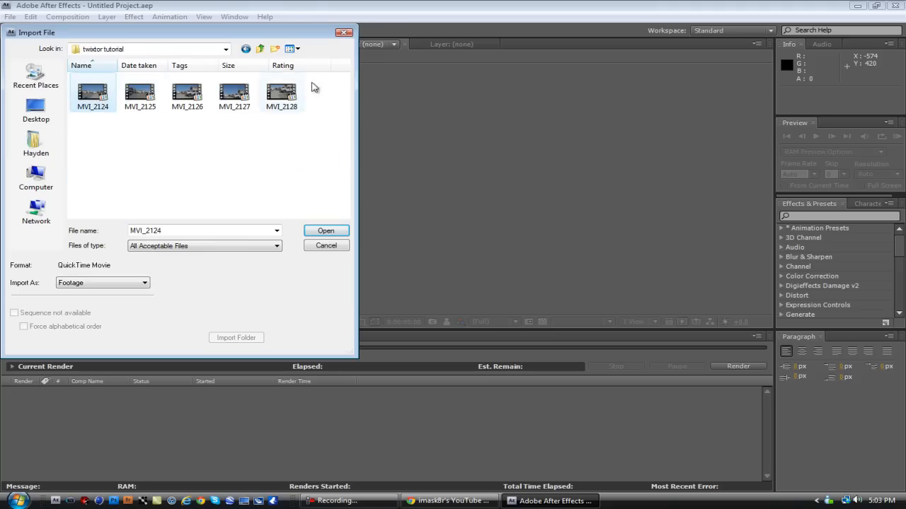
mouse_move(205, 204)
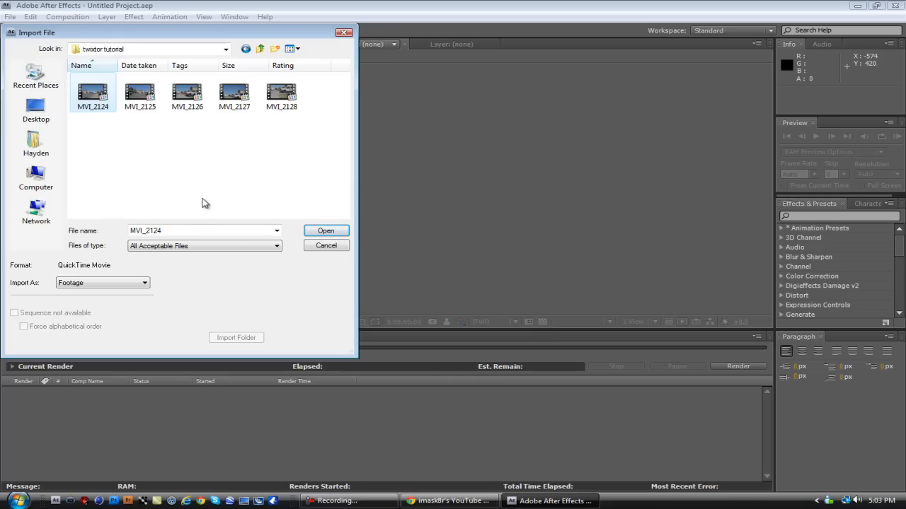
mouse_move(317, 204)
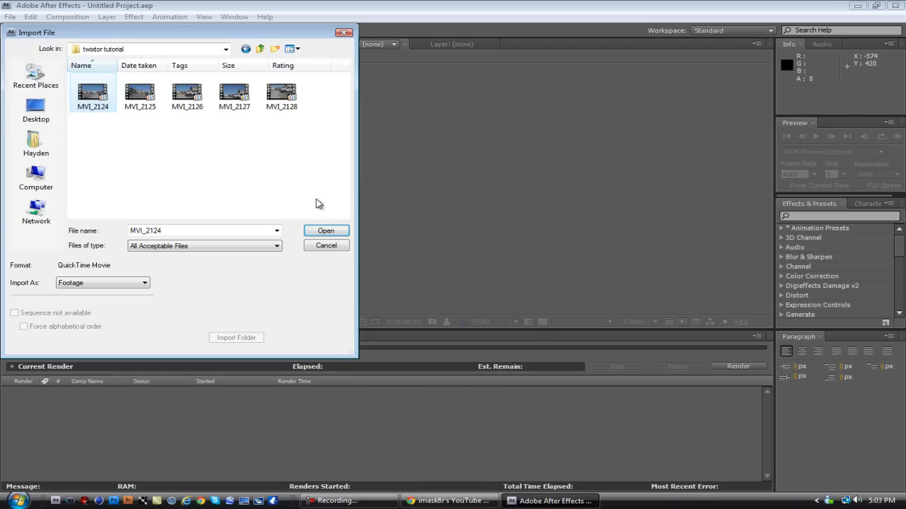
click(326, 230)
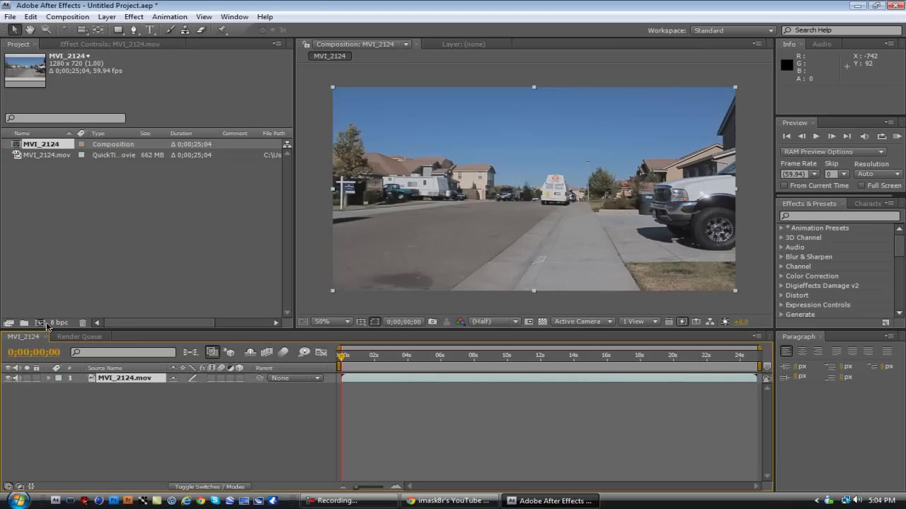
mouse_move(209, 383)
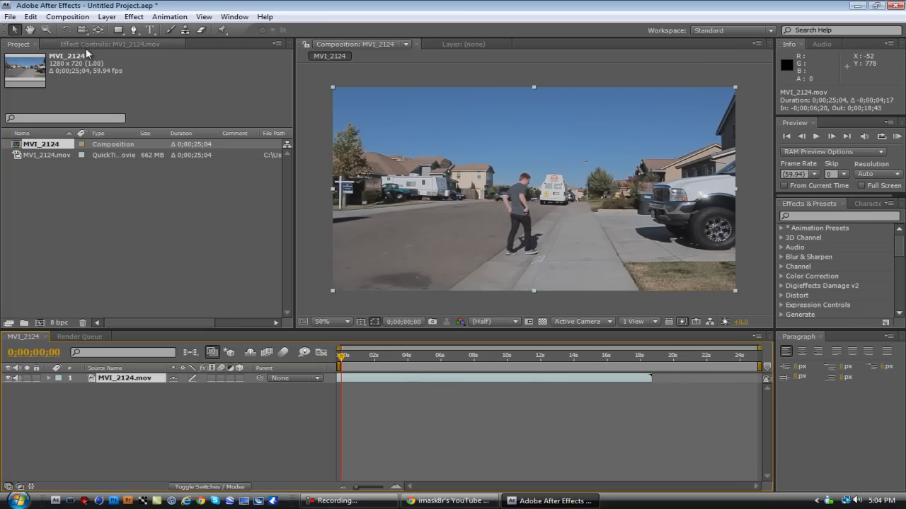
Select the MVI_2124.mov footage item in the Project panel.
click(47, 155)
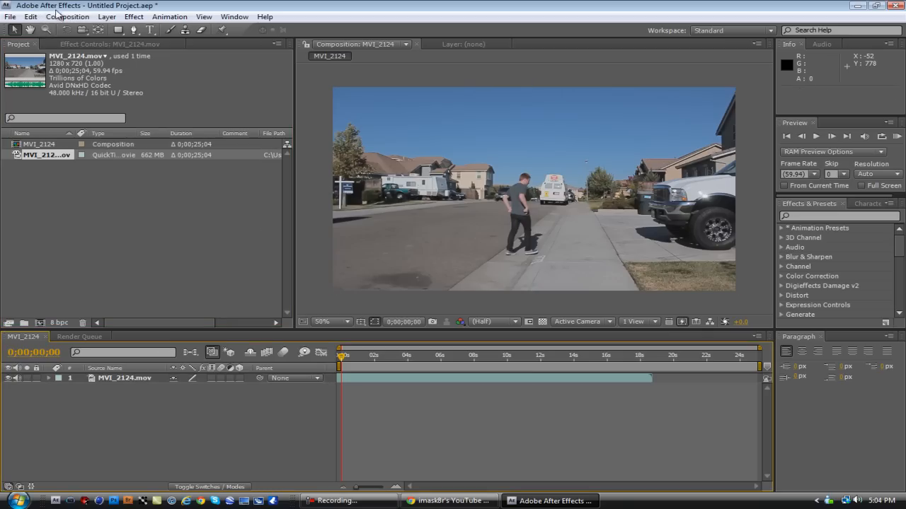
Change the composition duration from 0;00;25;04 to 0;00;35;04 in Composition Settings.
click(68, 16)
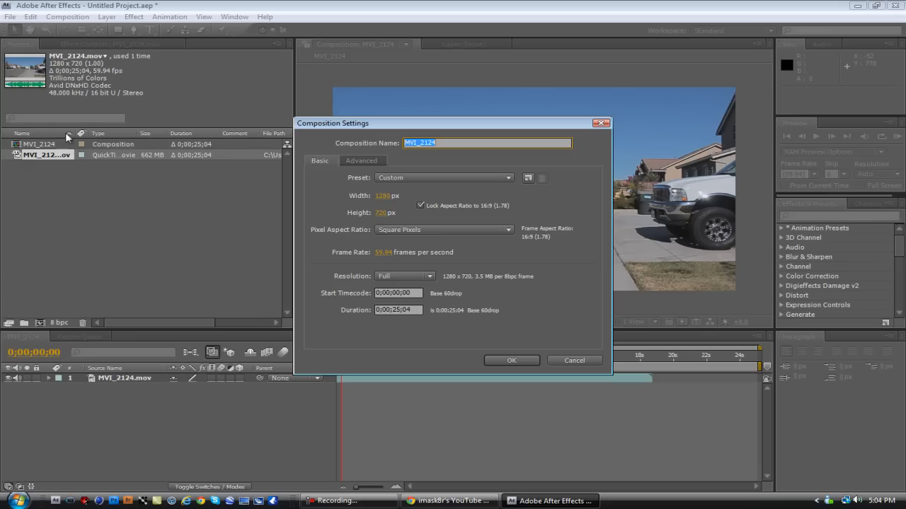
click(511, 361)
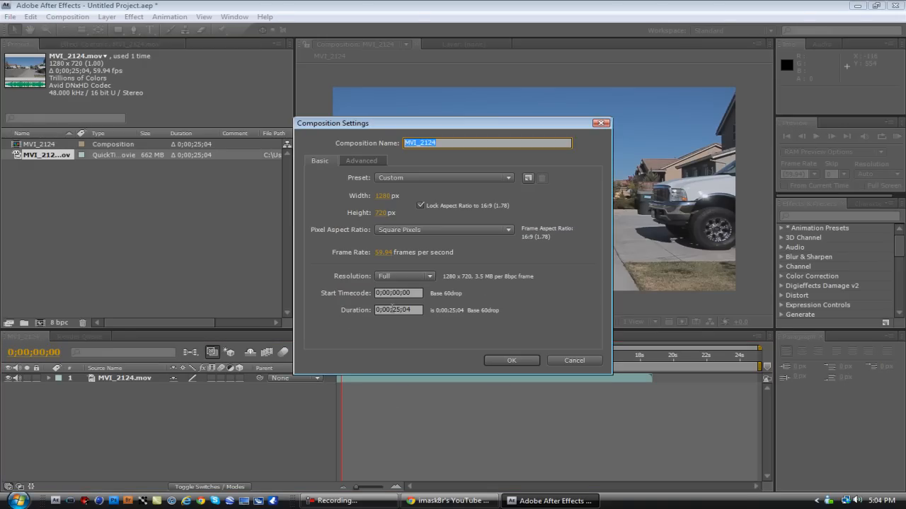
click(398, 310)
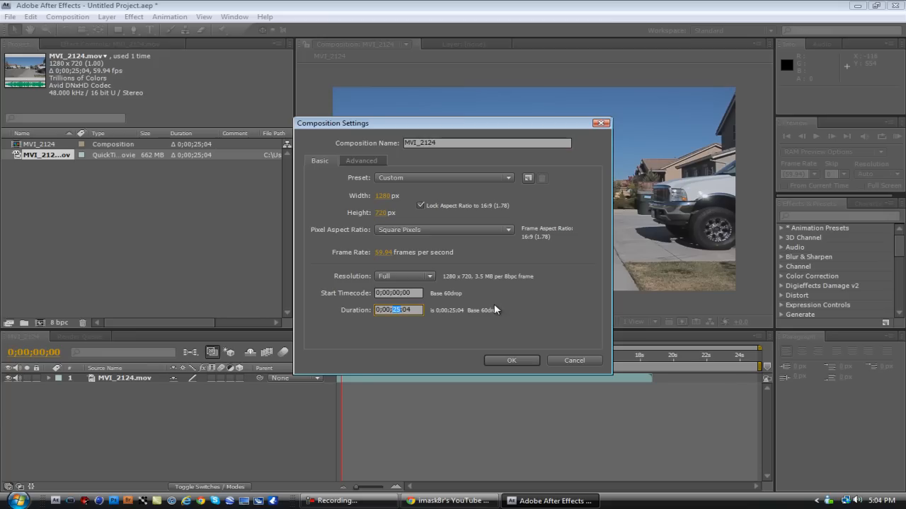
click(510, 360)
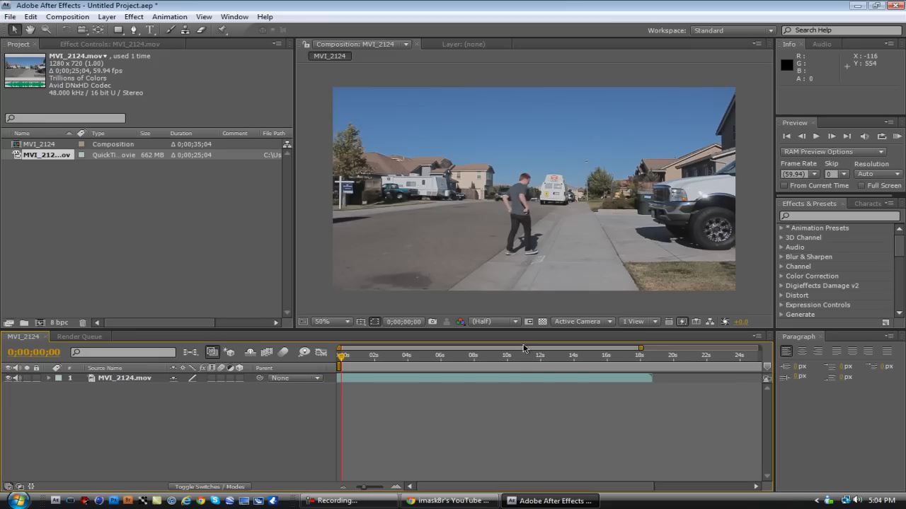
Apply Twixtor Pro 4.5 from RE:Vision Plug-ins and set Input Frame Rate to 59.94.
scroll(down, 3)
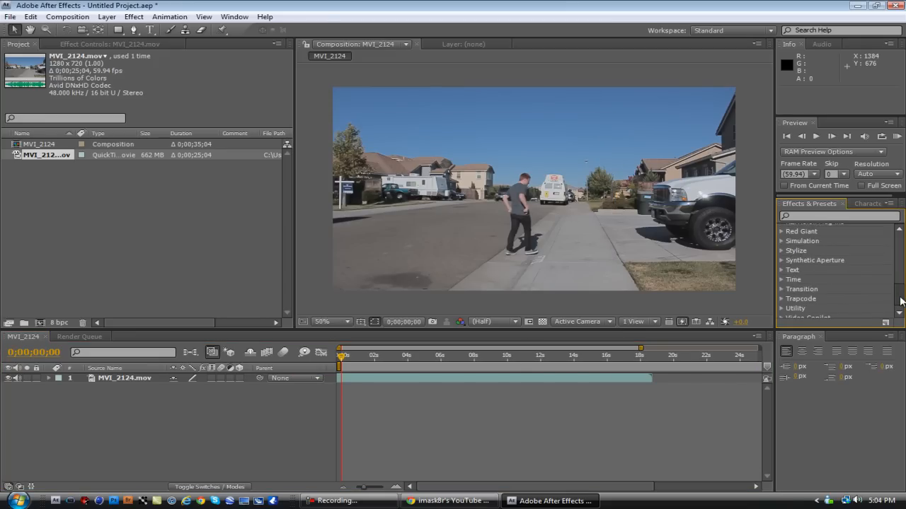
scroll(up, 3)
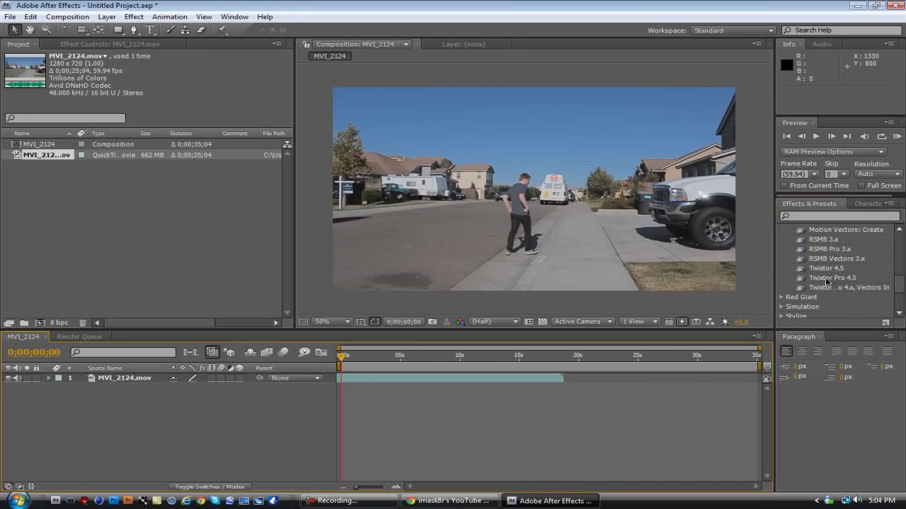
double_click(833, 277)
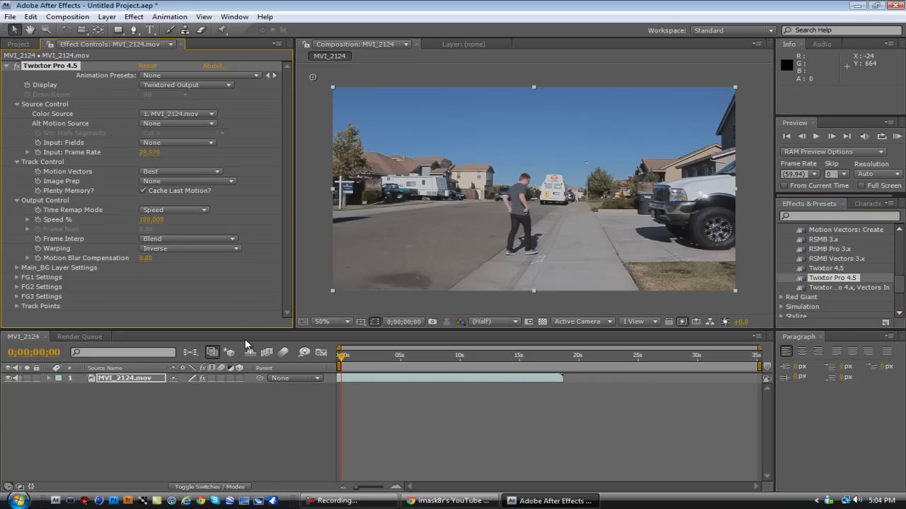
mouse_move(356, 179)
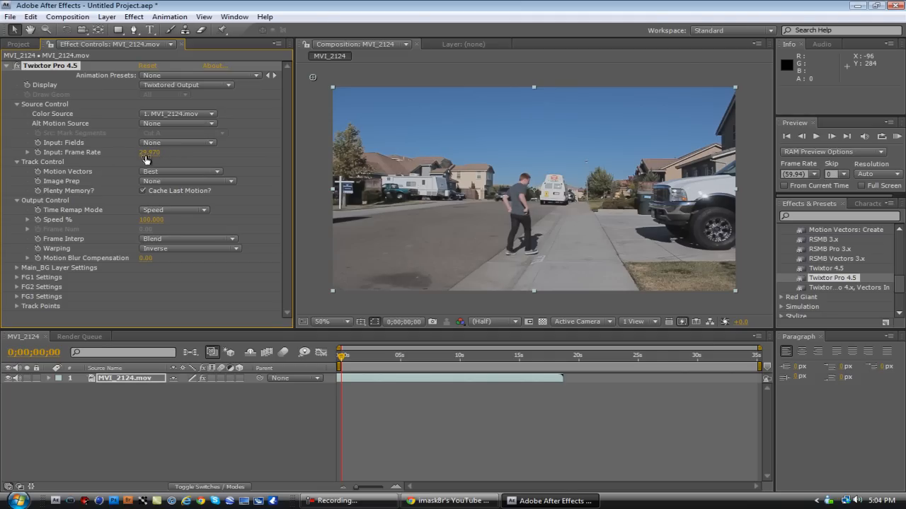
double_click(150, 152)
text(59.940)
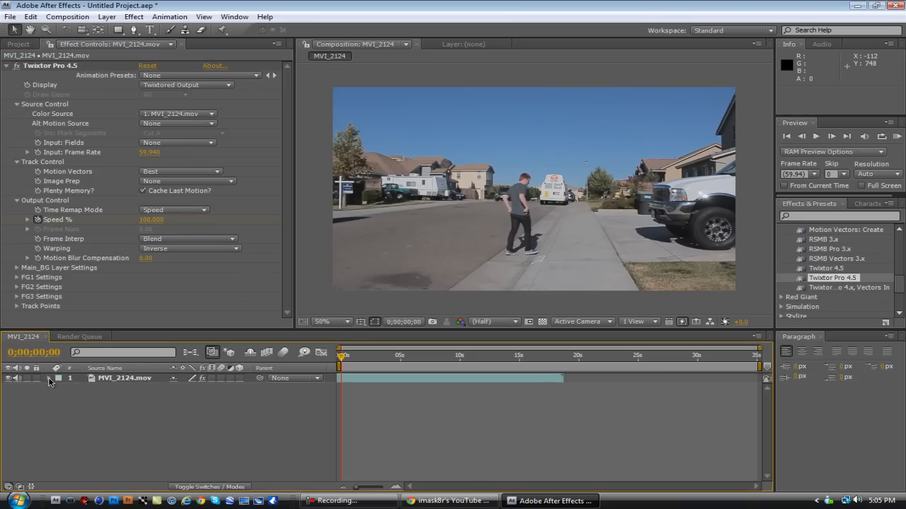
Expand the layer's Twixtor Output Control and key Speed % at 100 at 0;00;00;00.
click(56, 377)
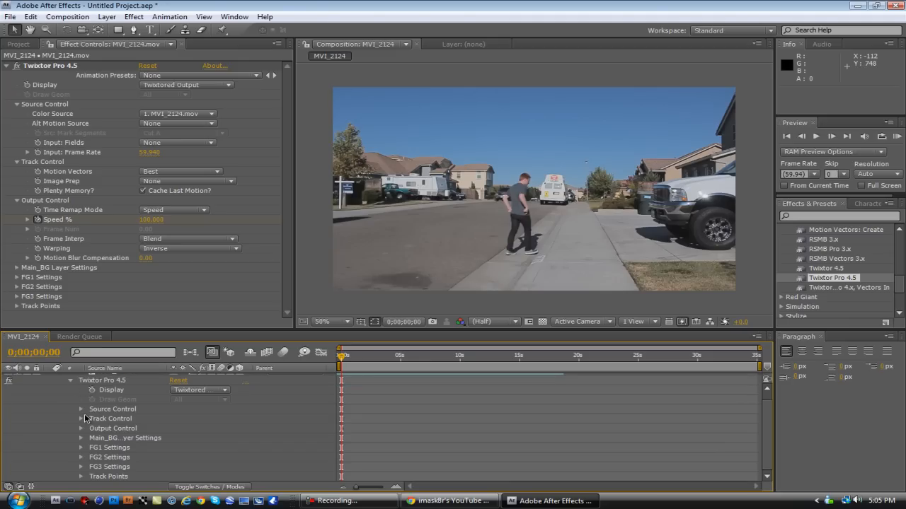
mouse_move(81, 433)
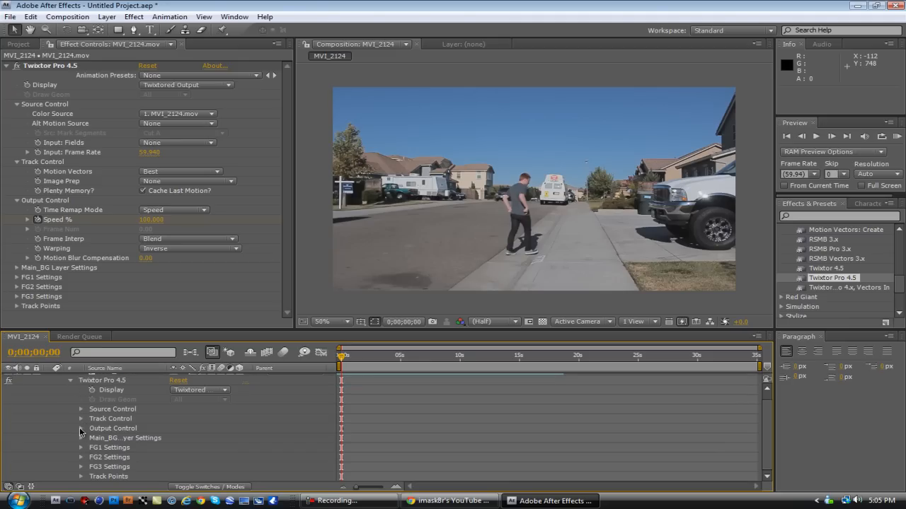
click(82, 418)
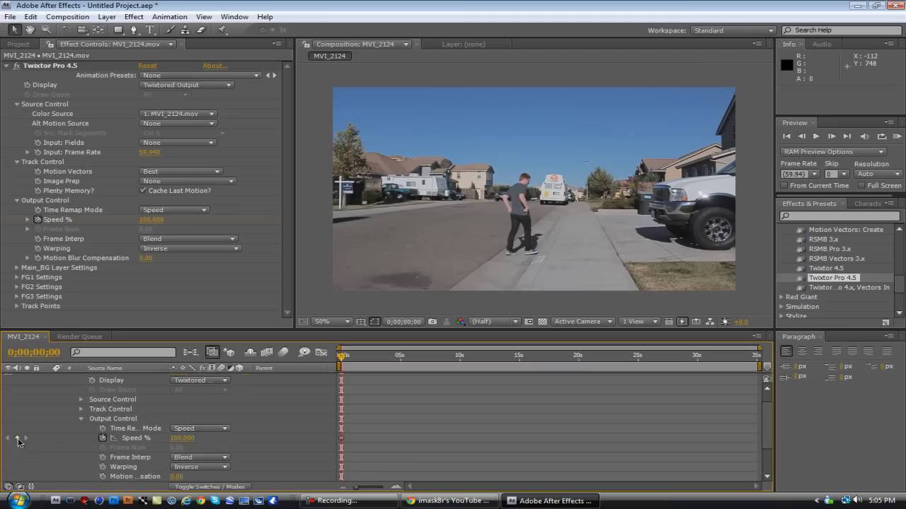
mouse_move(311, 374)
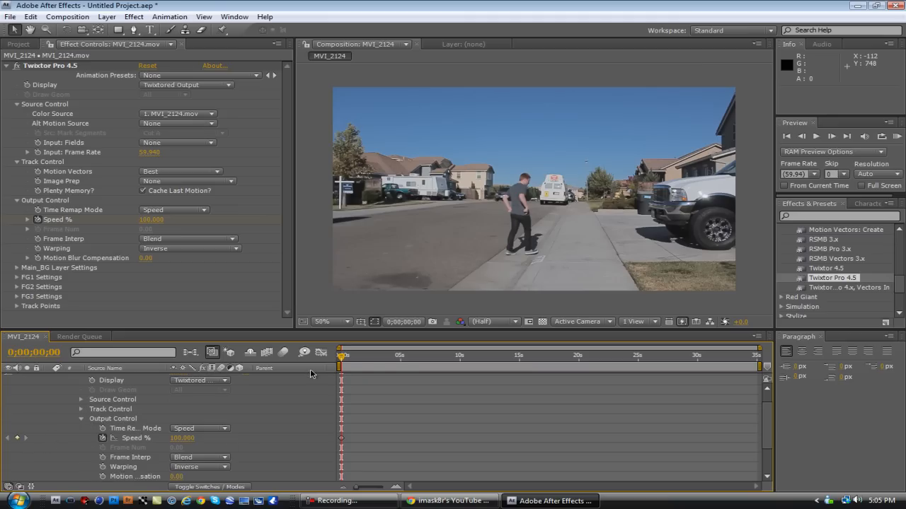
mouse_move(382, 365)
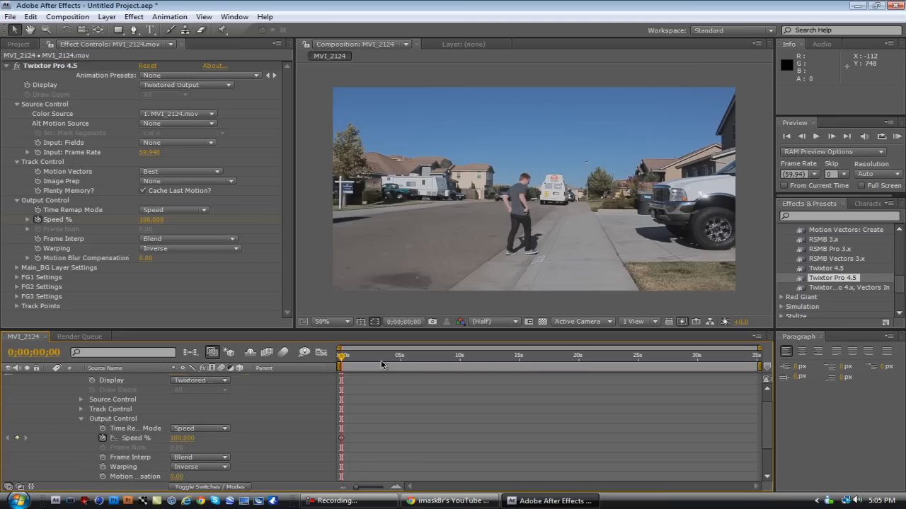
Scrub the timeline to the crouch just before takeoff, around 6;37.
drag(342, 355, 357, 356)
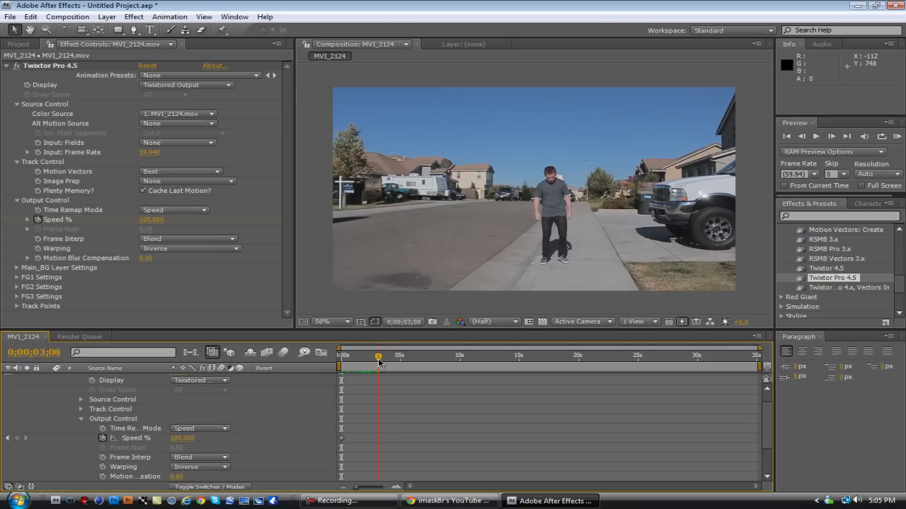
drag(378, 356, 391, 356)
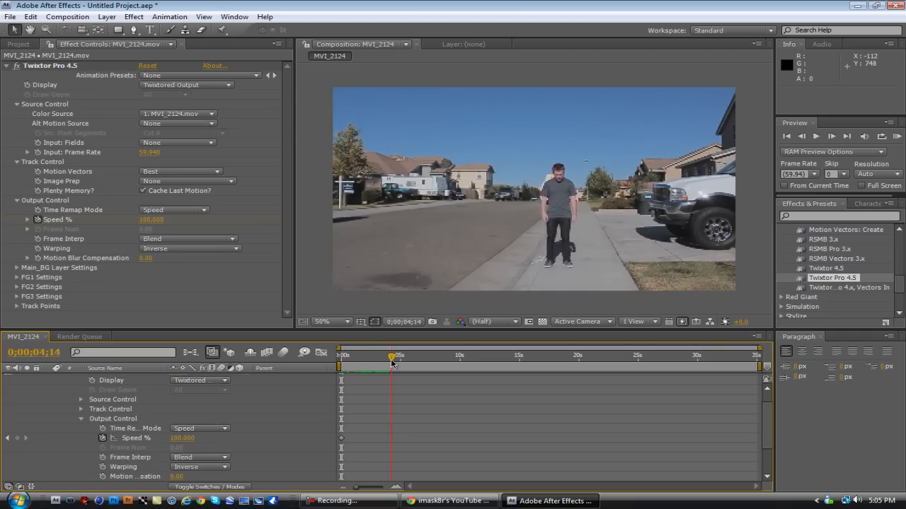
drag(391, 356, 402, 356)
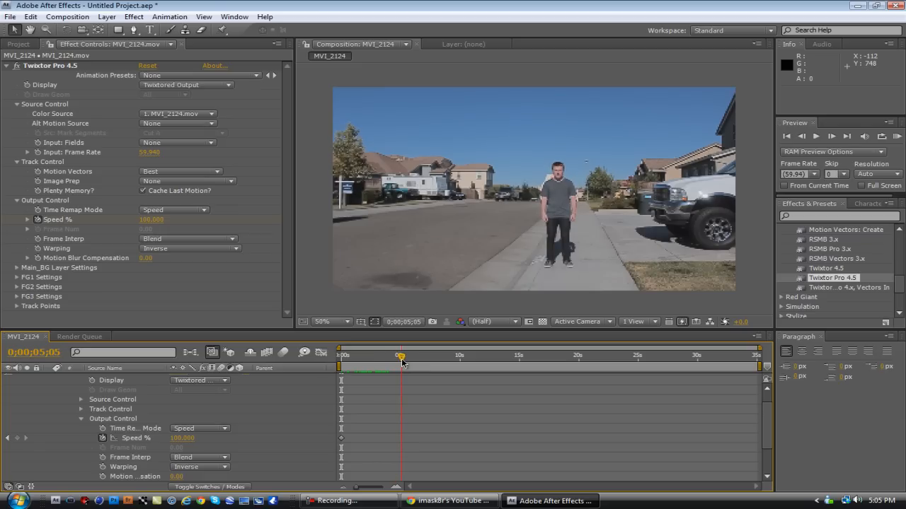
drag(399, 355, 410, 355)
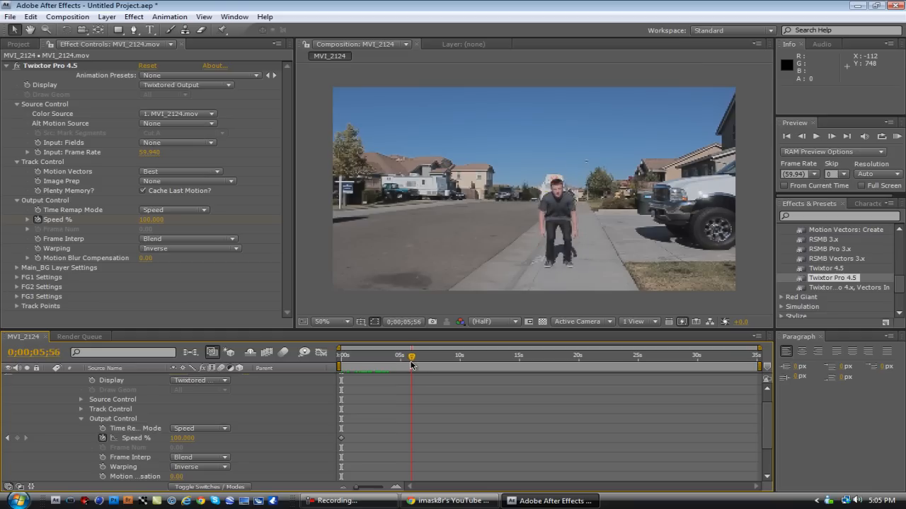
drag(411, 356, 422, 355)
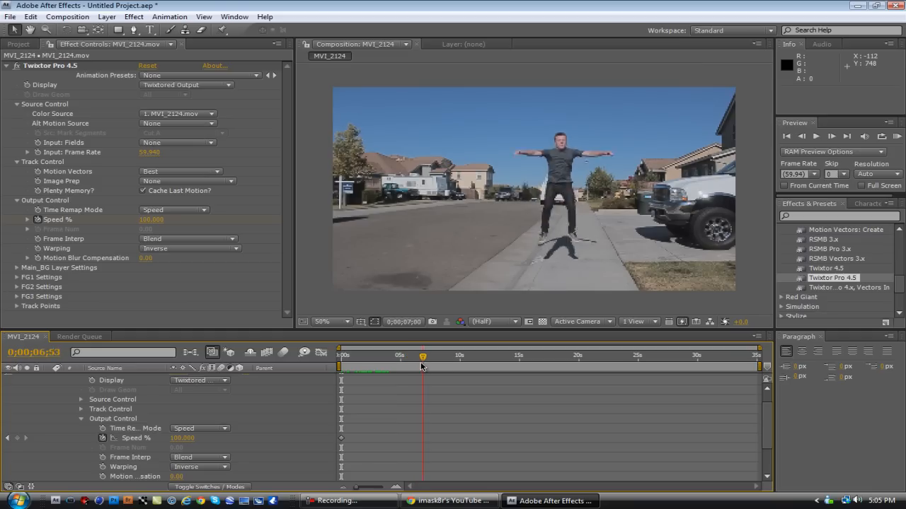
drag(423, 355, 416, 355)
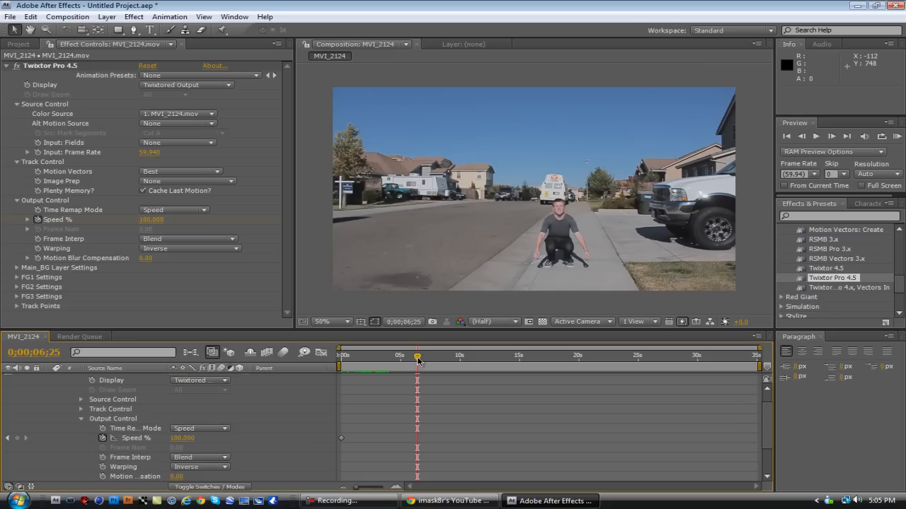
drag(417, 357, 421, 357)
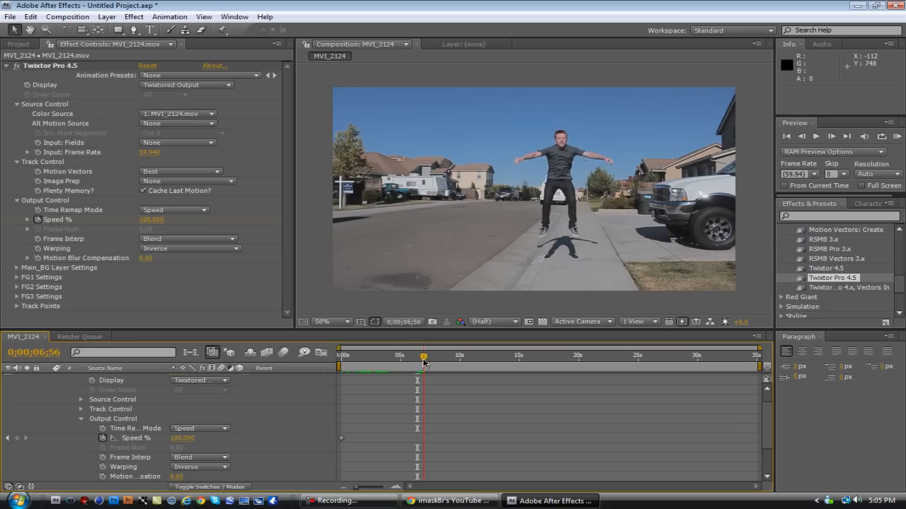
drag(422, 356, 419, 356)
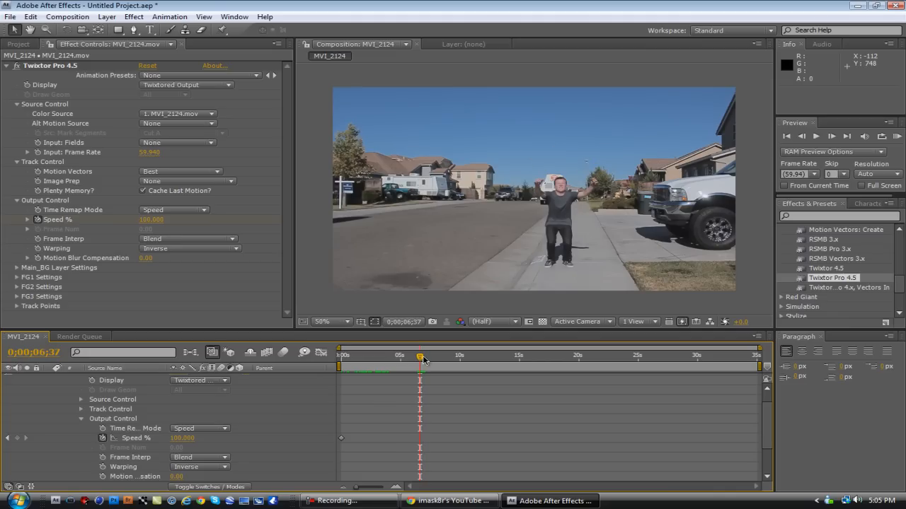
mouse_move(423, 344)
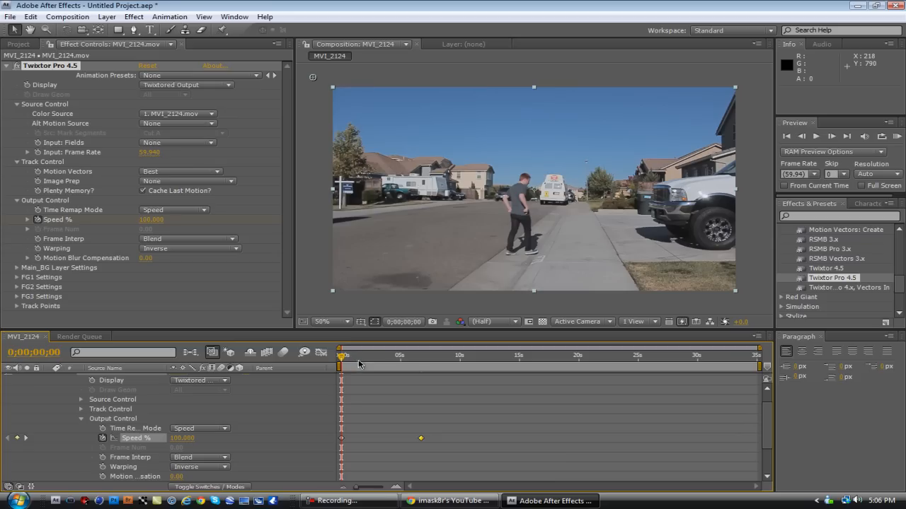
Key Twixtor Speed % down to 3 at the takeoff frame around 7 seconds.
click(347, 355)
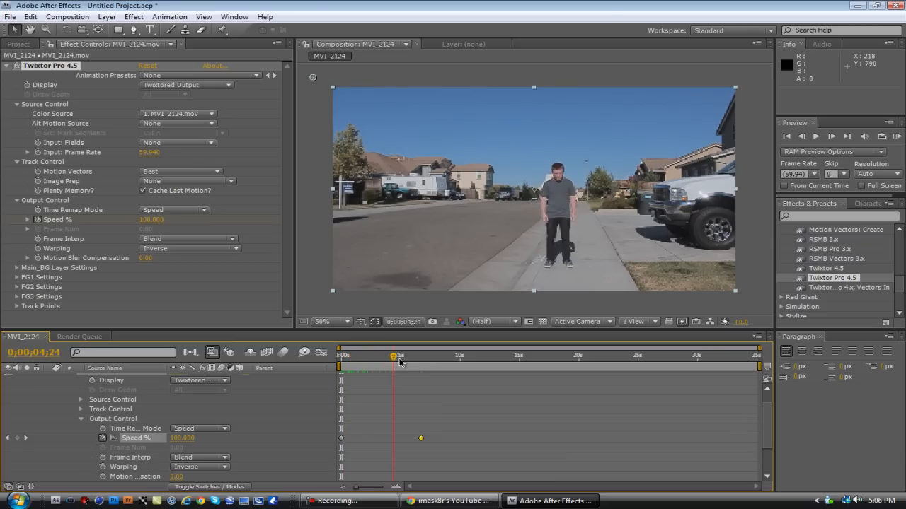
drag(393, 357, 423, 357)
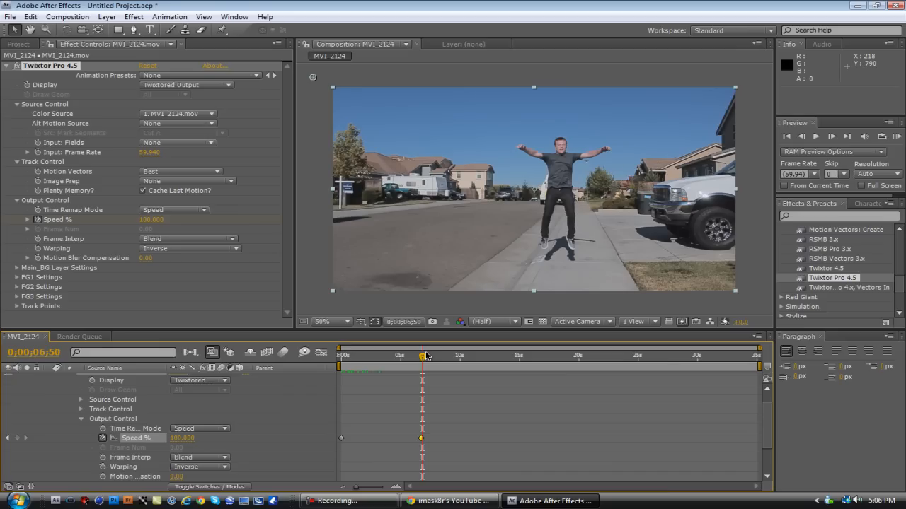
mouse_move(432, 361)
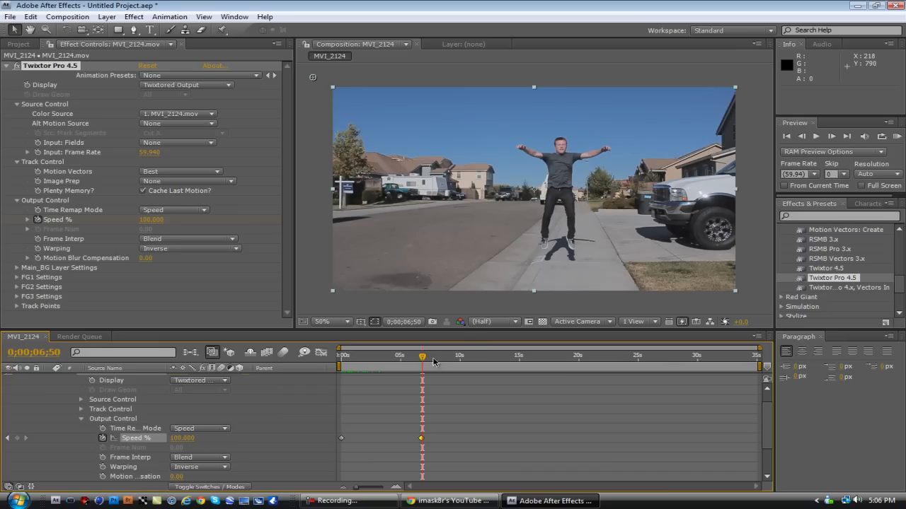
mouse_move(443, 346)
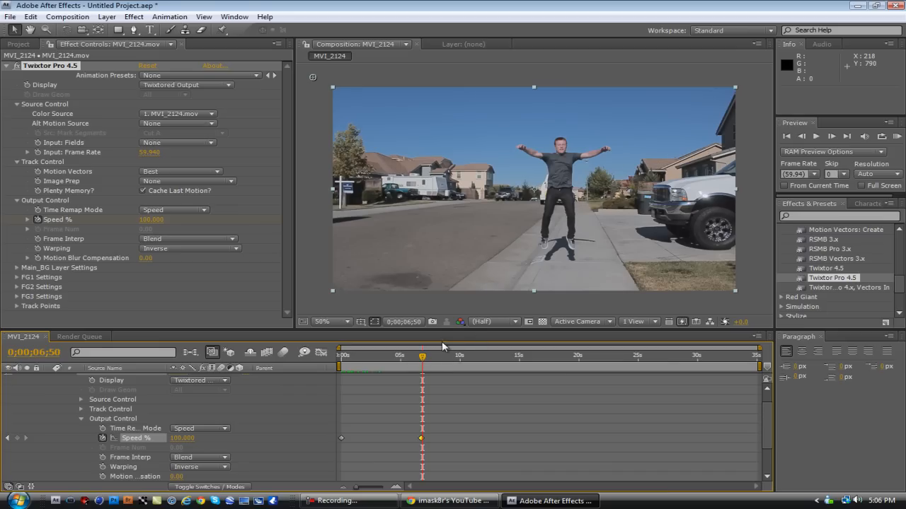
drag(422, 356, 424, 355)
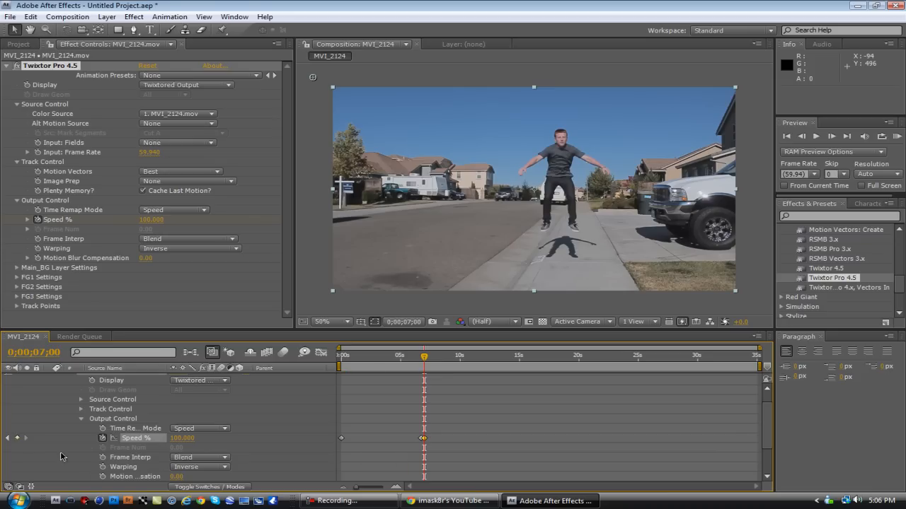
double_click(150, 220)
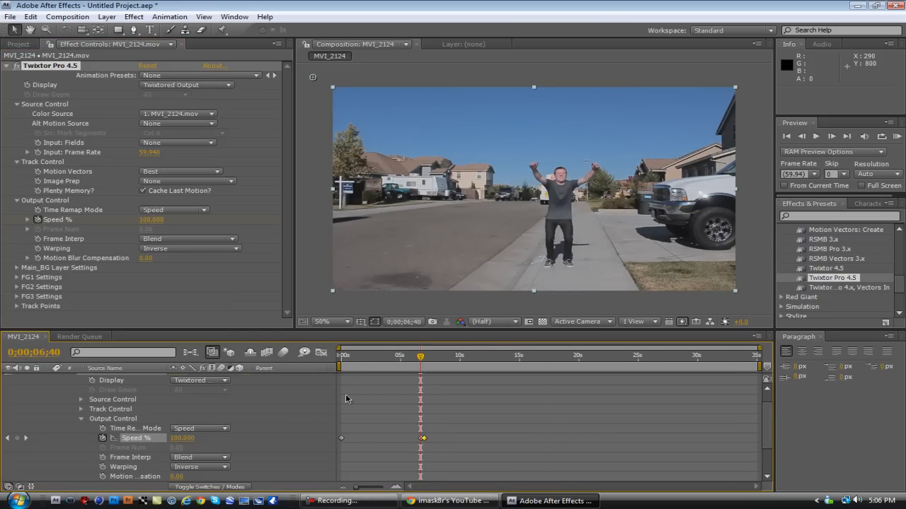
click(419, 355)
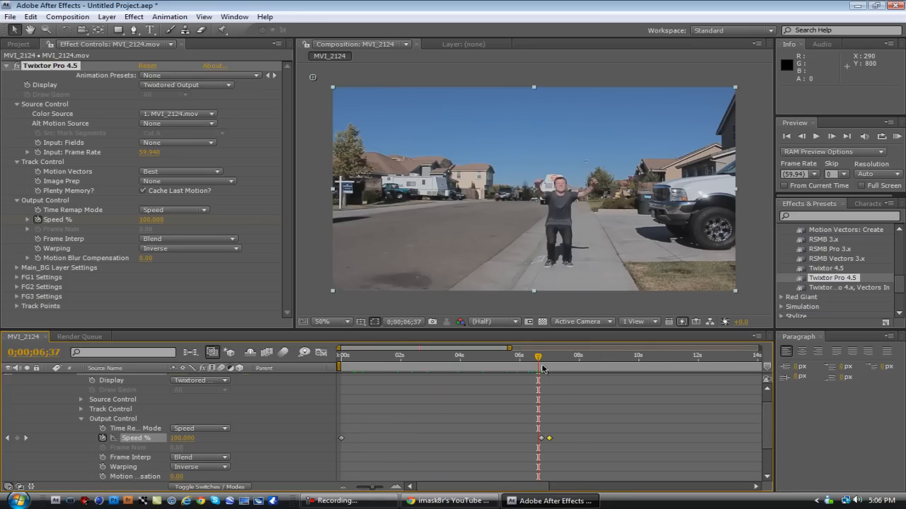
drag(538, 358, 544, 357)
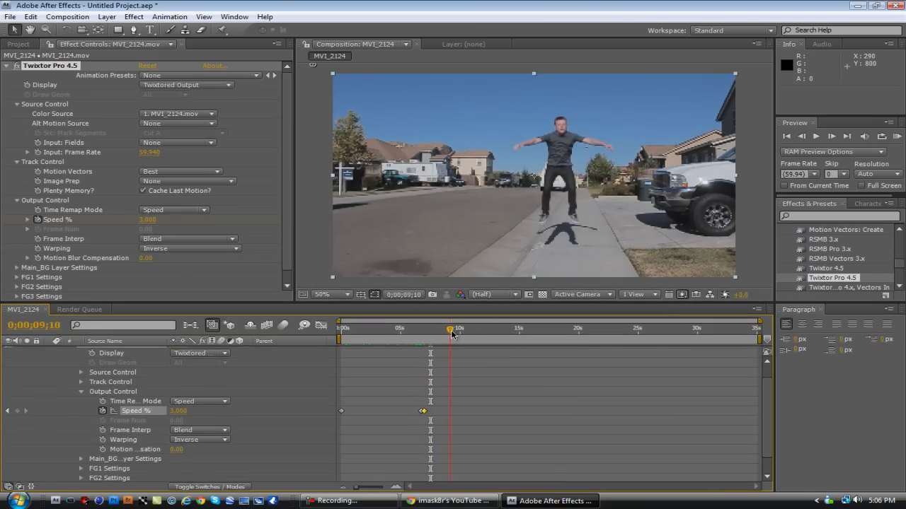
Scrub to the landing near 0;00;17;03 and key Speed % back to 100.
click(503, 328)
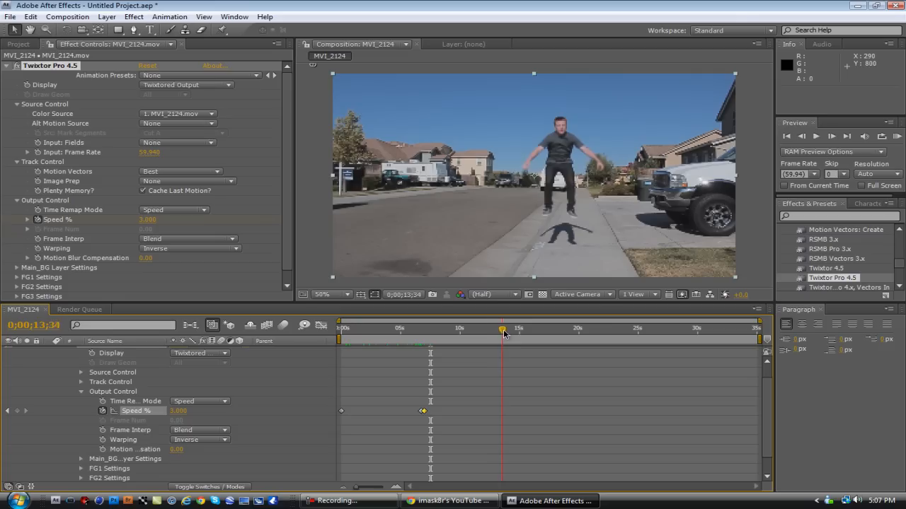
drag(502, 328, 533, 328)
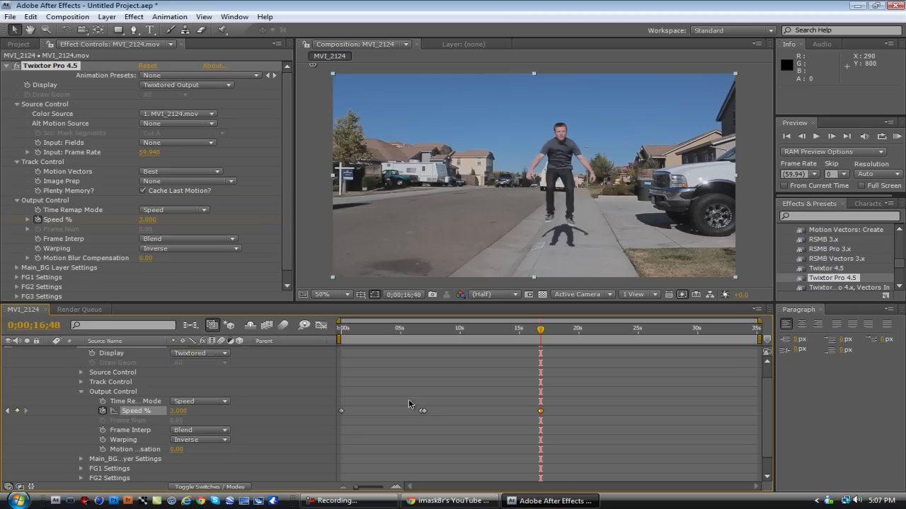
mouse_move(506, 406)
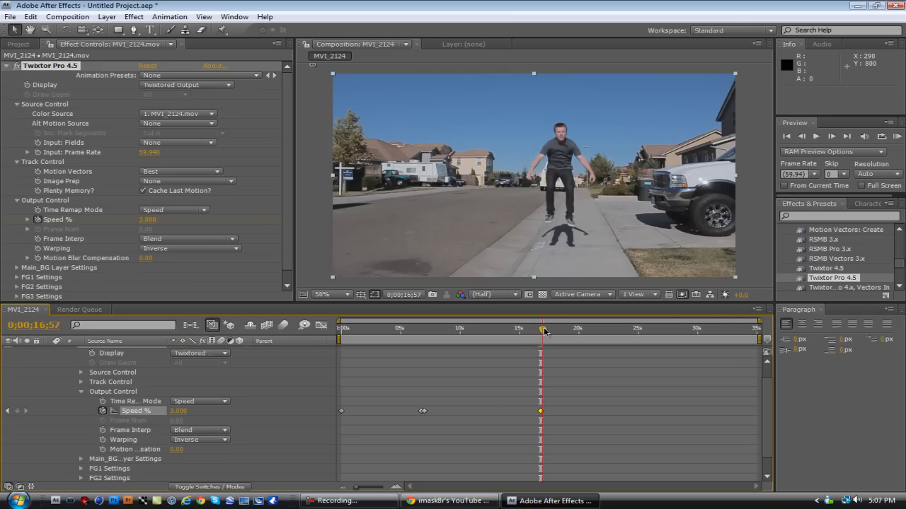
drag(543, 328, 545, 328)
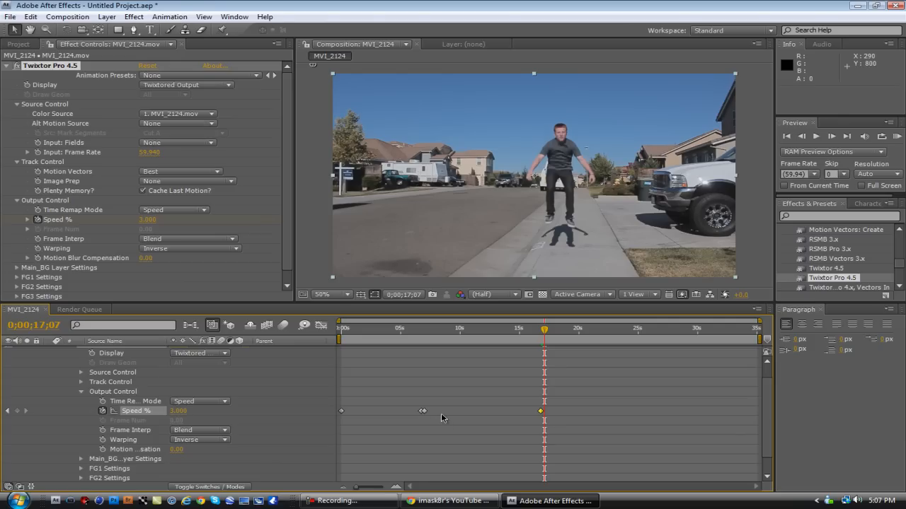
mouse_move(150, 396)
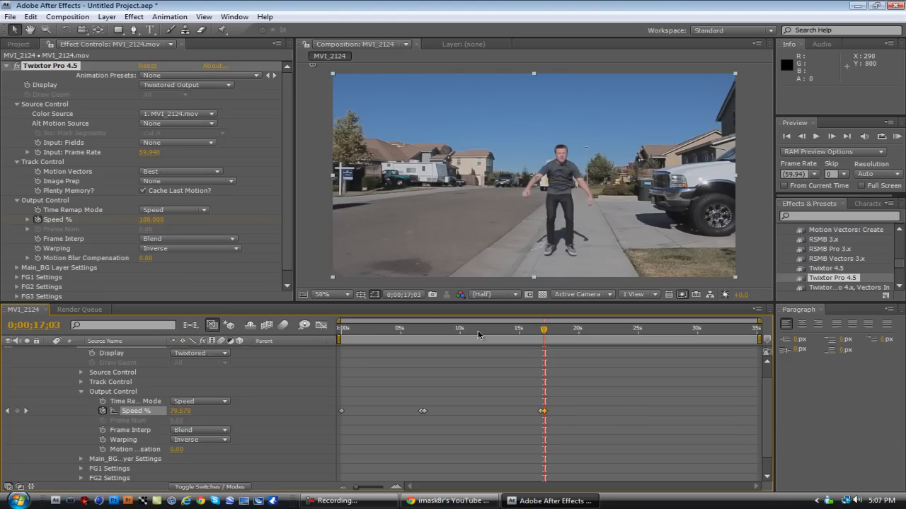
click(421, 328)
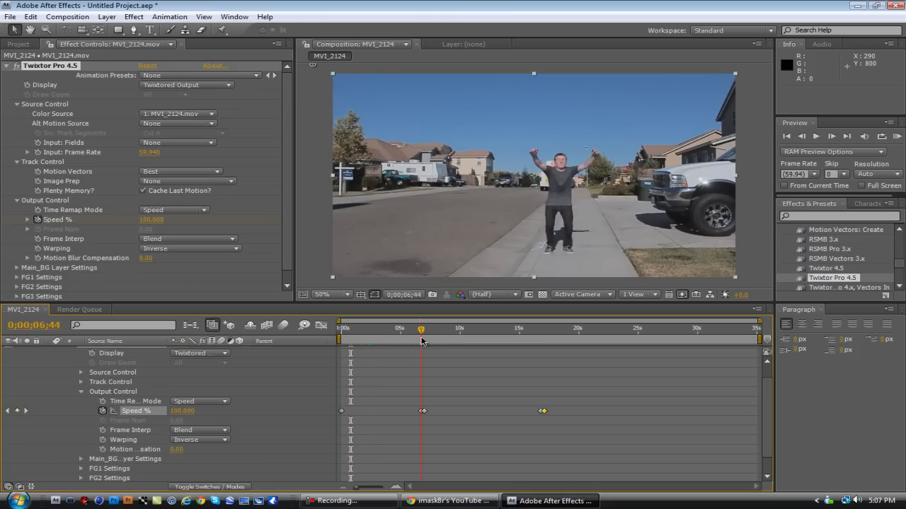
click(538, 328)
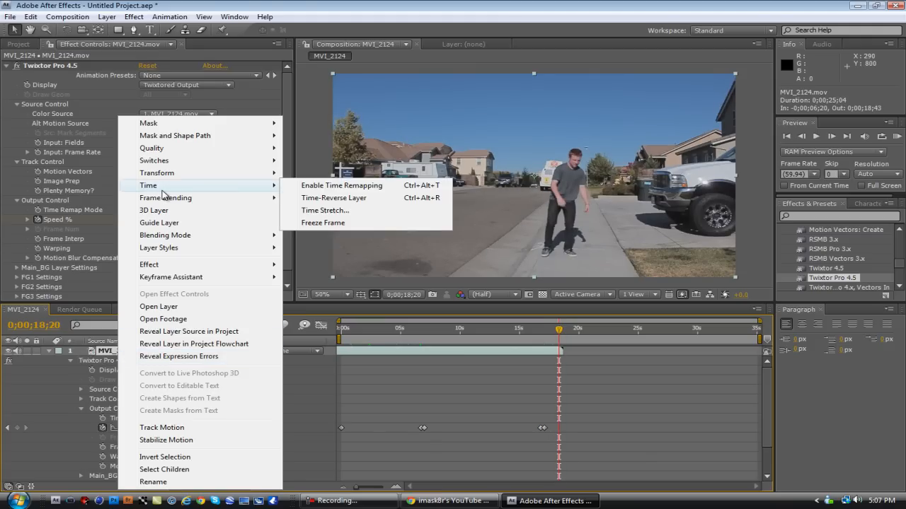
Enable Time Remapping on MVI_2124.mov and drag its out point to about 32 seconds.
click(341, 184)
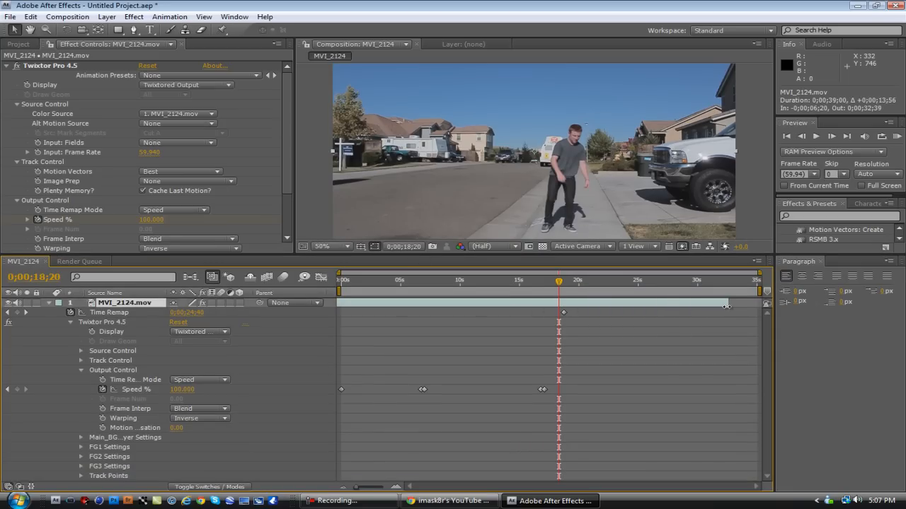
drag(559, 280, 597, 280)
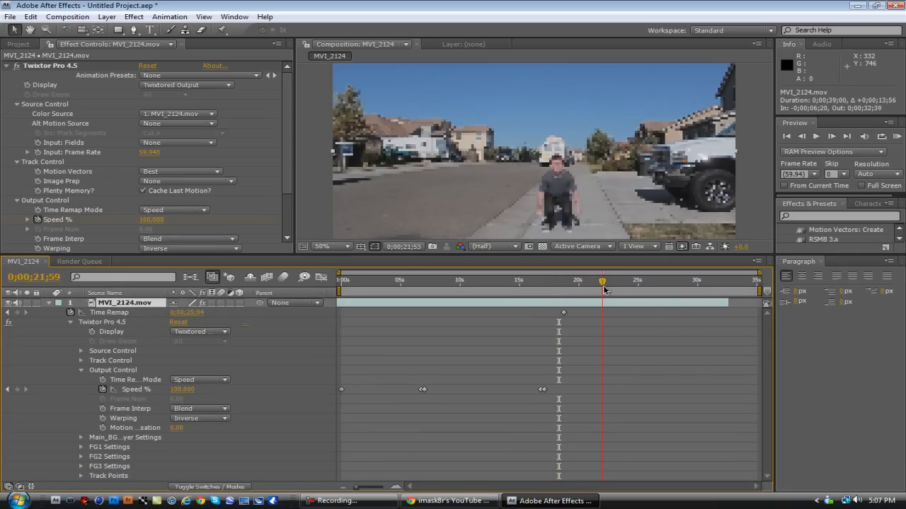
Scrub to the airborne frame near 22.5 seconds and key Speed % to 1.
click(606, 280)
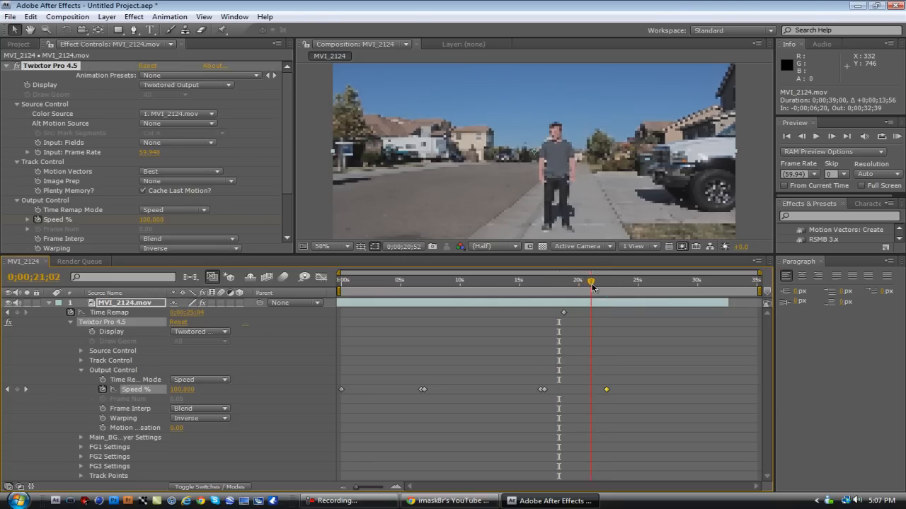
drag(591, 280, 610, 280)
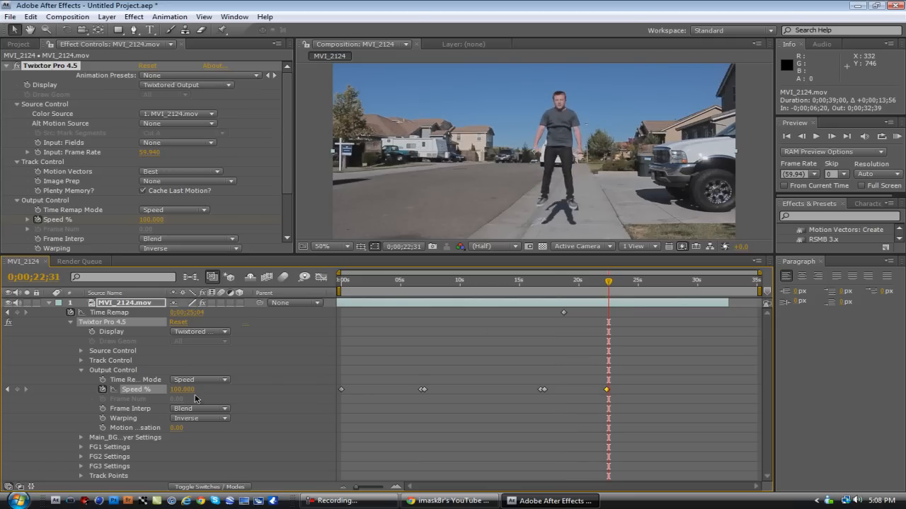
double_click(181, 389)
text(1.000)
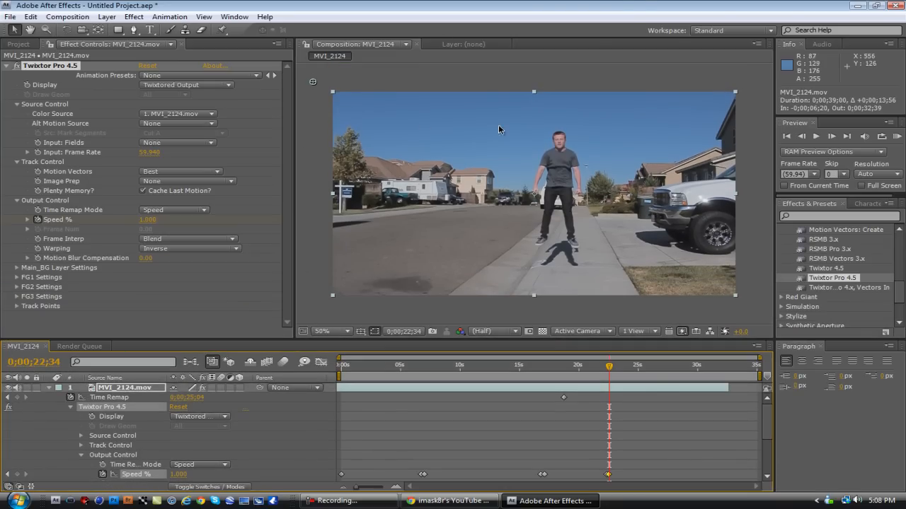
mouse_move(559, 242)
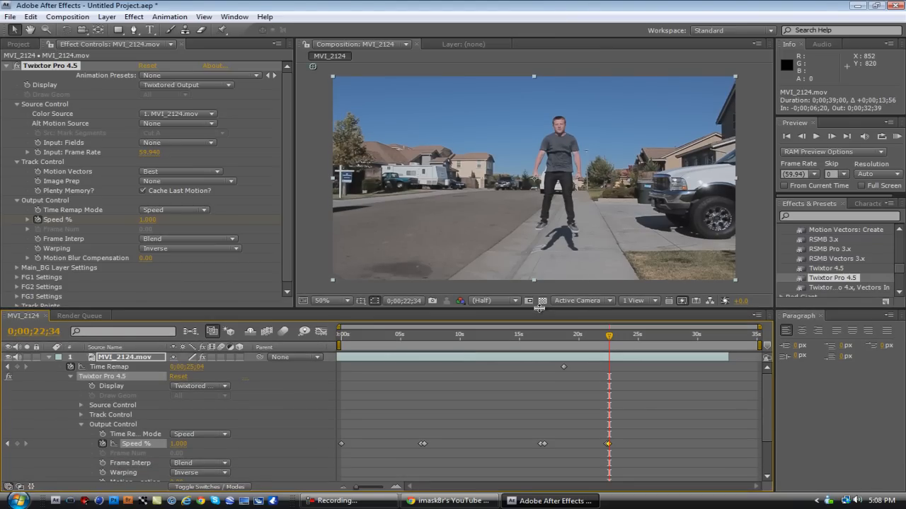
mouse_move(598, 344)
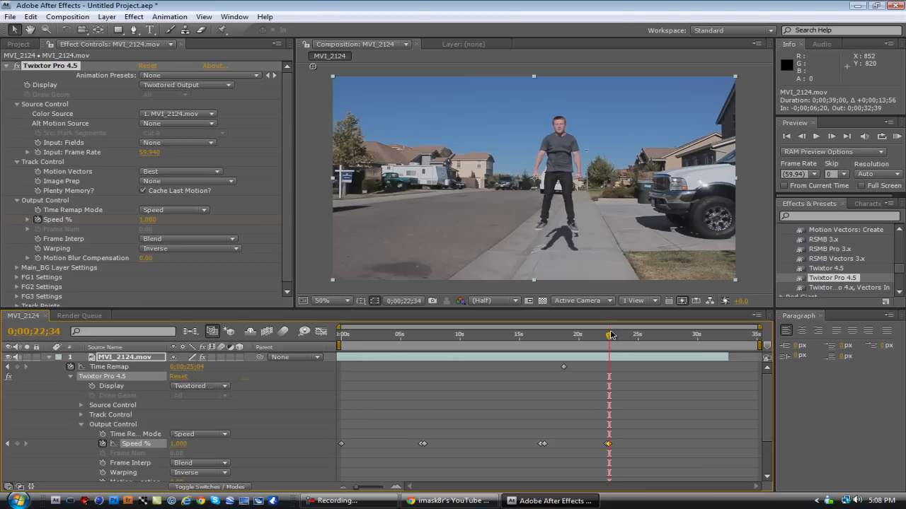
Add Twixtor Speed % keyframes after the jump stepping back to 100%, and scrub to review.
drag(608, 336, 623, 336)
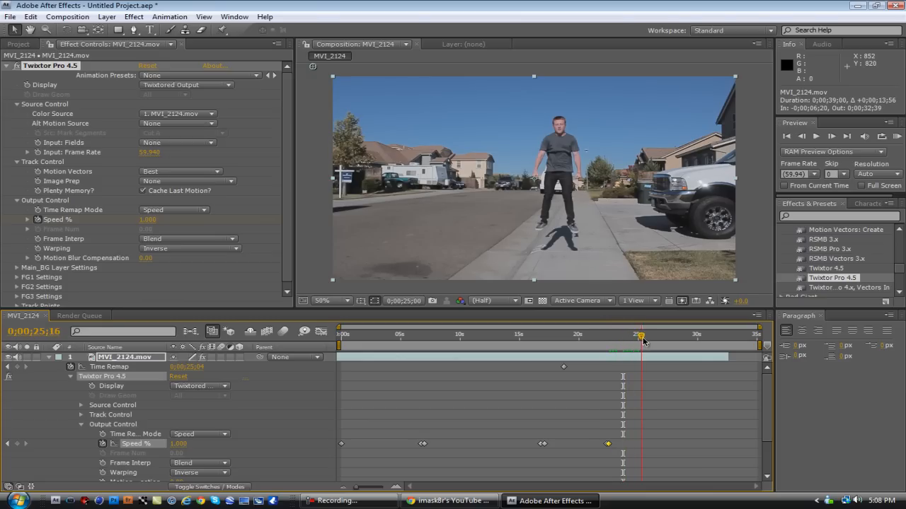
click(651, 334)
text(100.000)
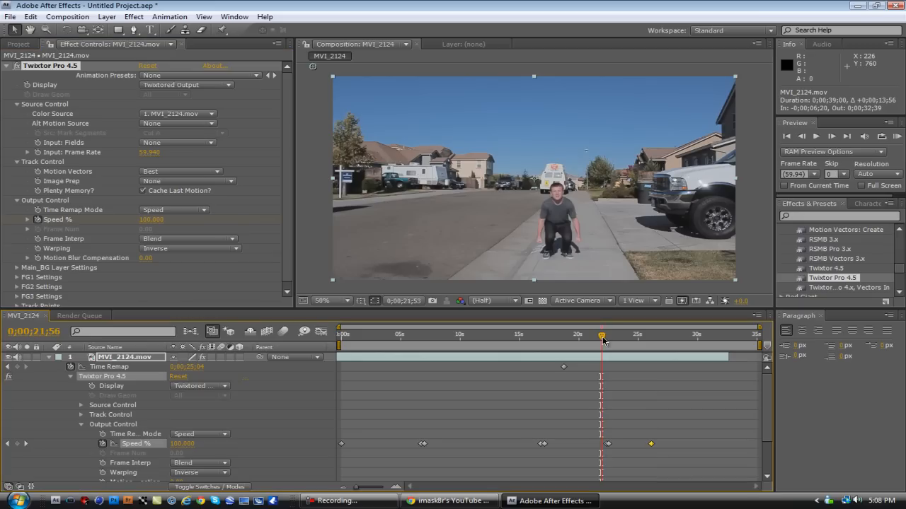
drag(601, 334, 637, 334)
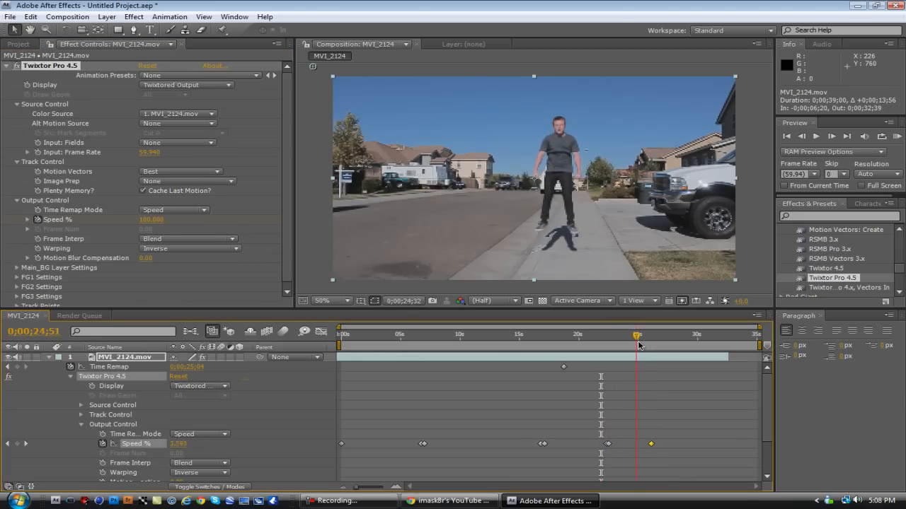
click(655, 334)
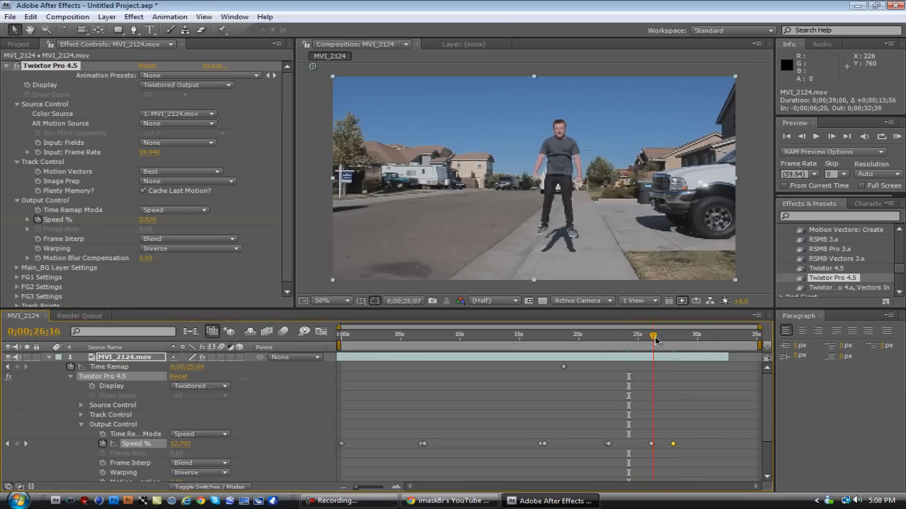
click(686, 334)
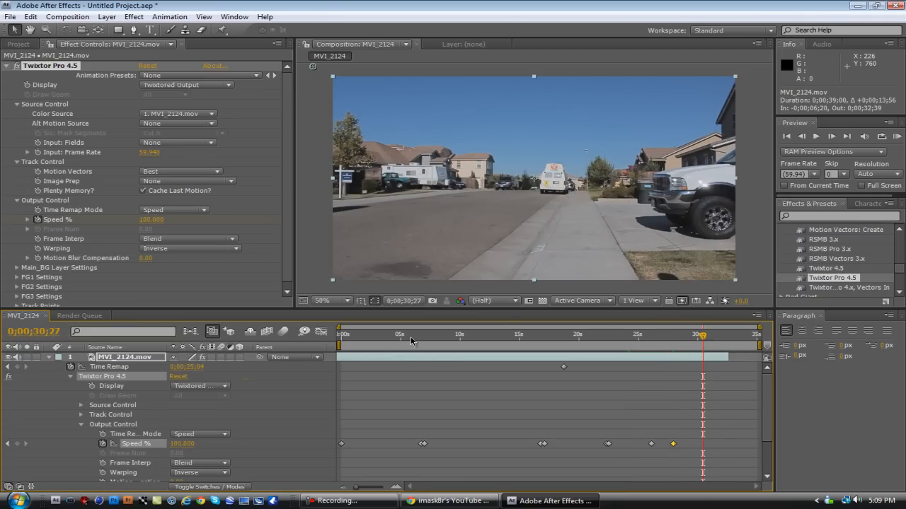
click(69, 376)
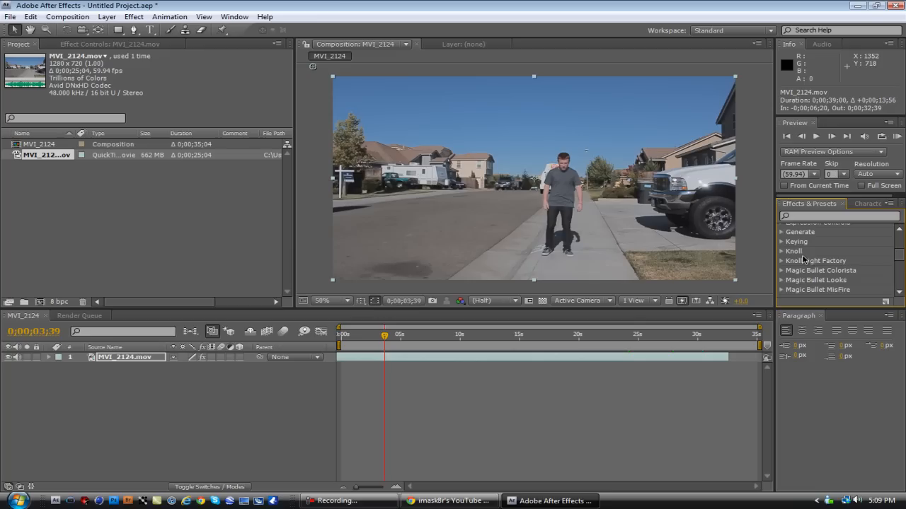
Apply Magic Bullet Looks to MVI_2124.mov and launch its LooksBuilder editor.
click(782, 254)
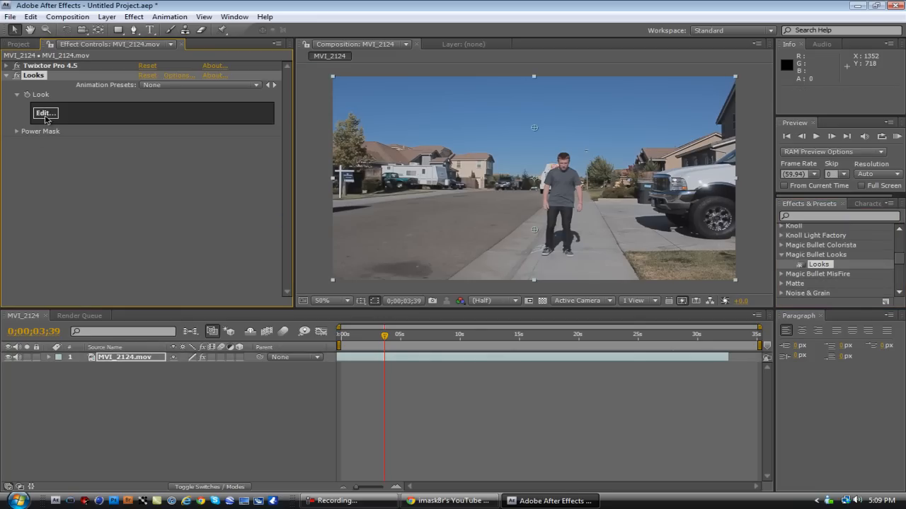
click(45, 113)
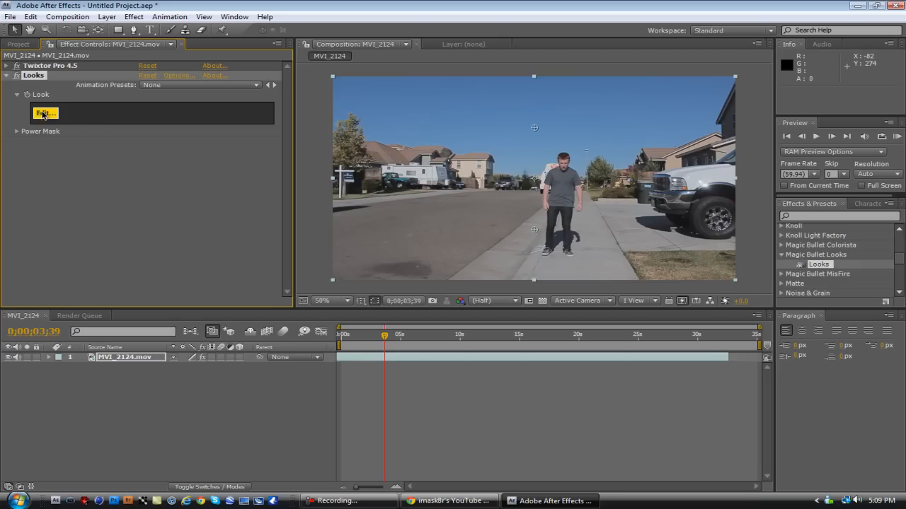
click(45, 113)
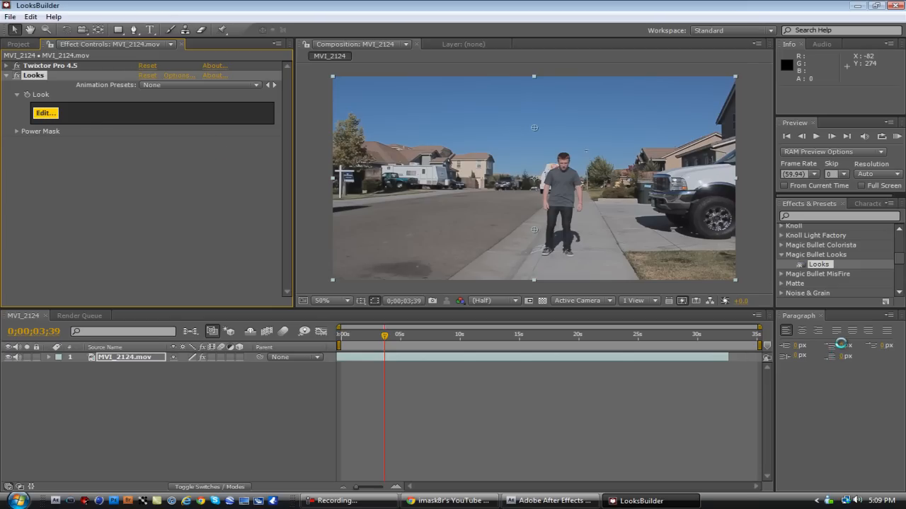
Build a desaturated, bluish vignette look in LooksBuilder and return to After Effects.
click(45, 113)
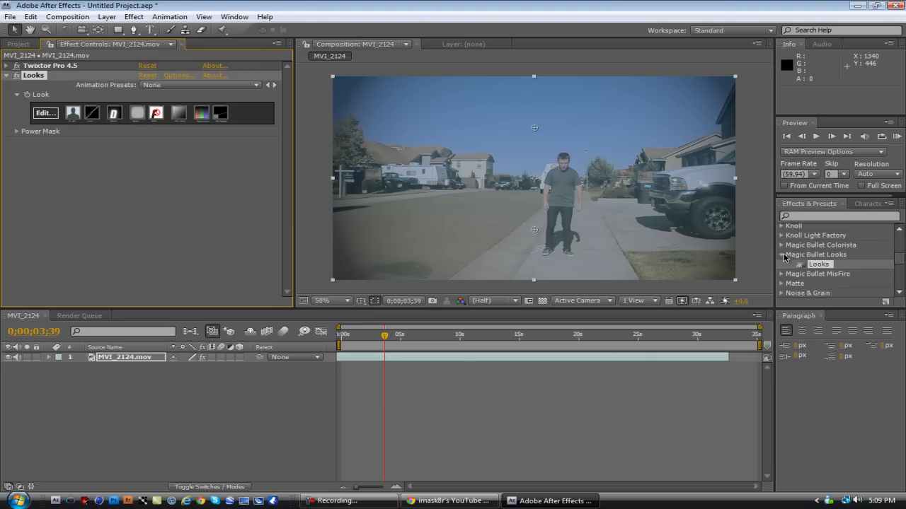
text(levels)
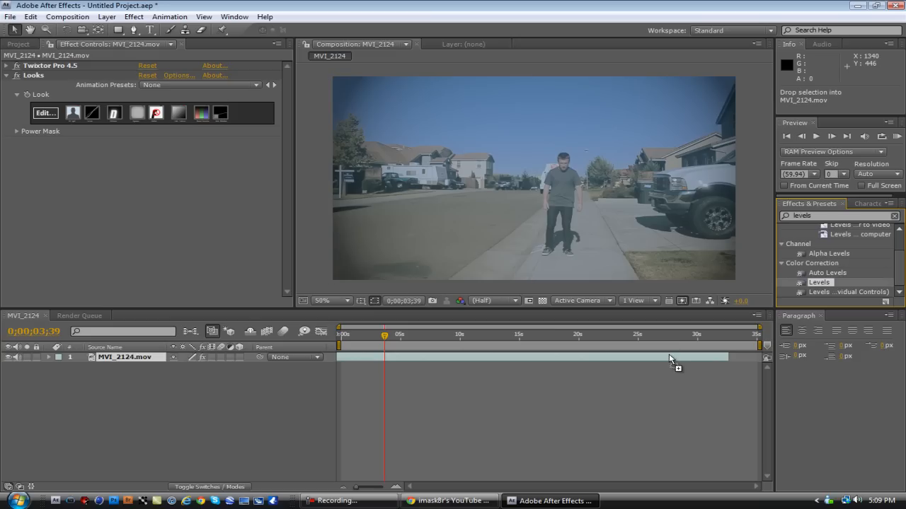
Apply Levels to MVI_2124.mov and set input black 35, gamma 1.24, input white 233.
double_click(819, 282)
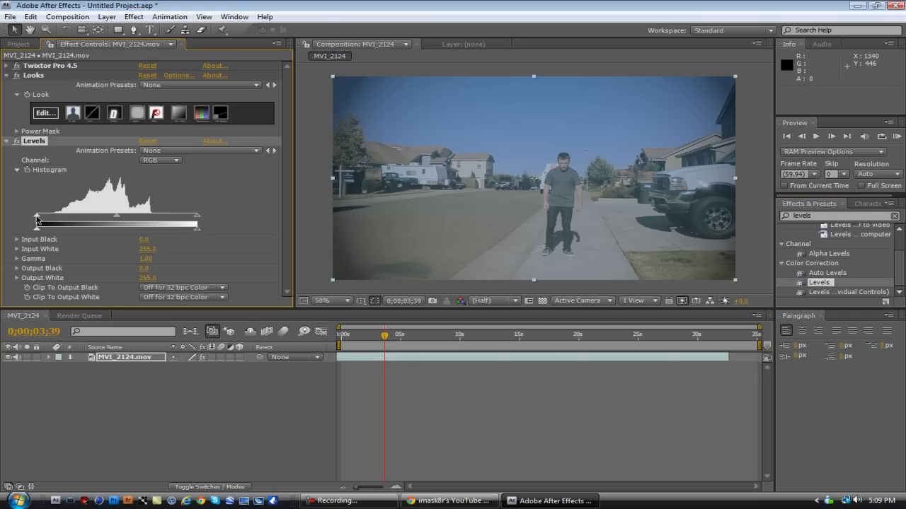
drag(37, 220, 122, 221)
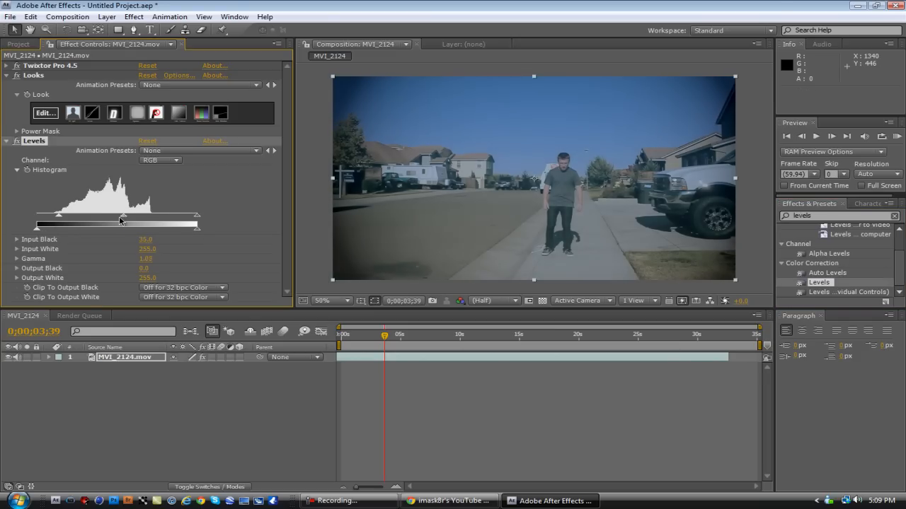
drag(124, 216, 196, 218)
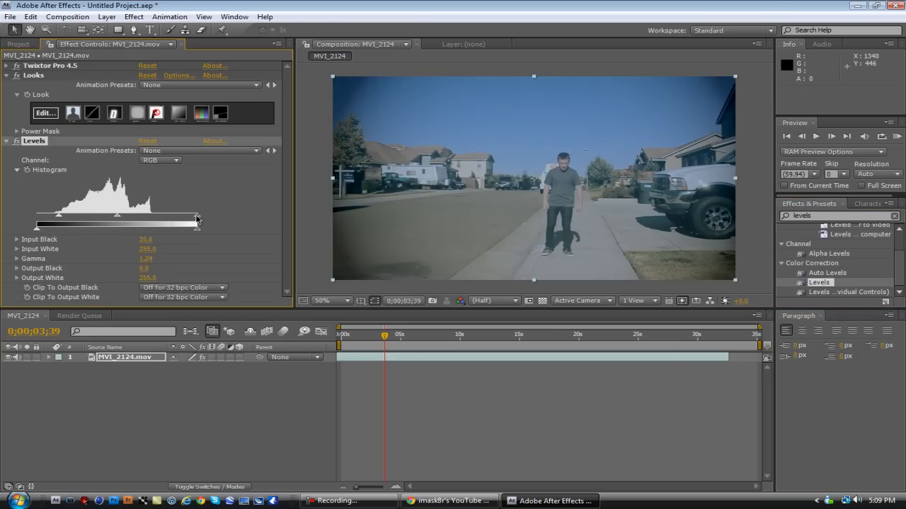
drag(196, 218, 179, 218)
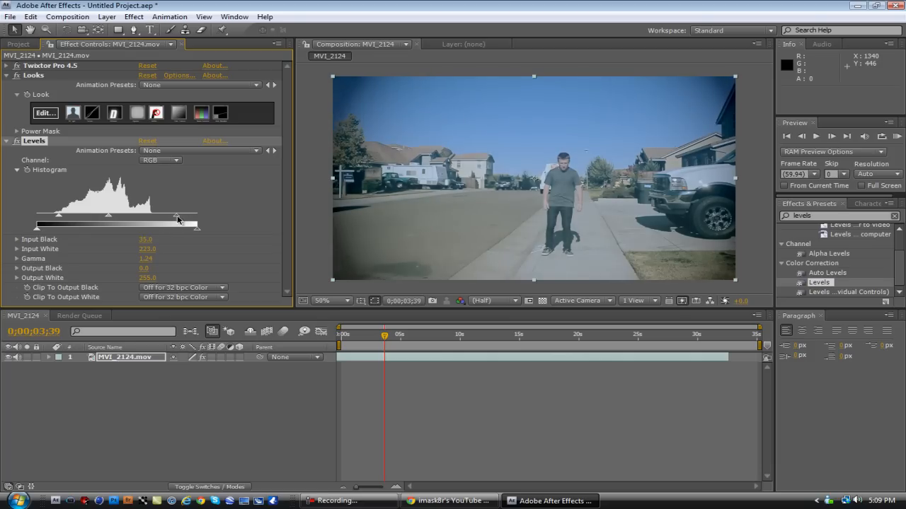
click(17, 140)
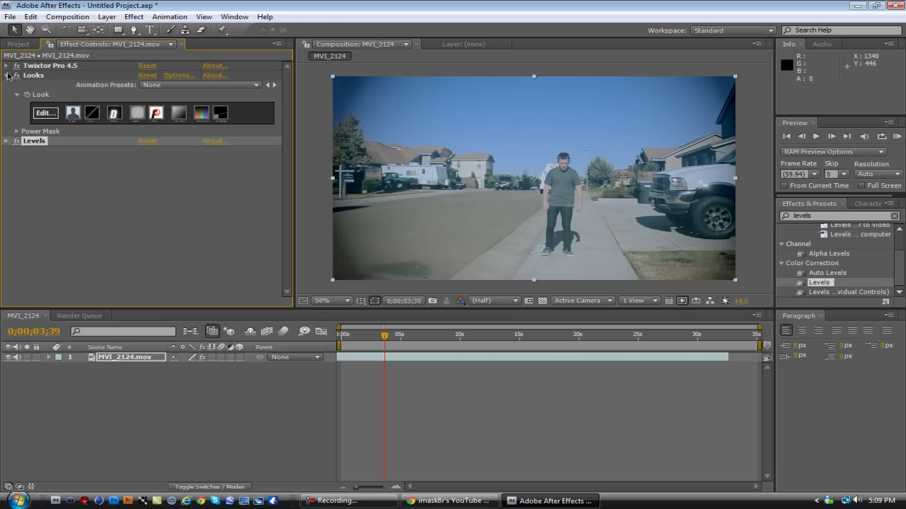
click(19, 44)
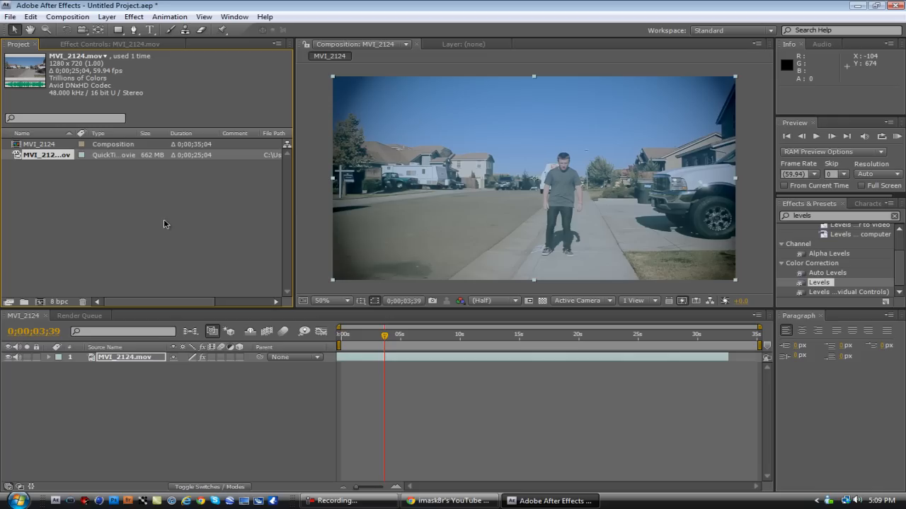
Import 720p_2.39-1_Letterbox_Template from the 720p crop overlay folder into the project.
right_click(163, 224)
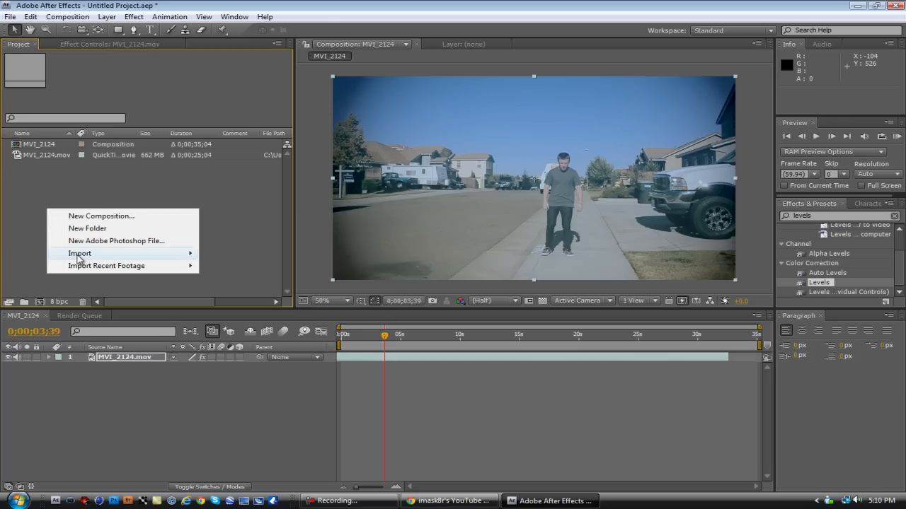
click(79, 253)
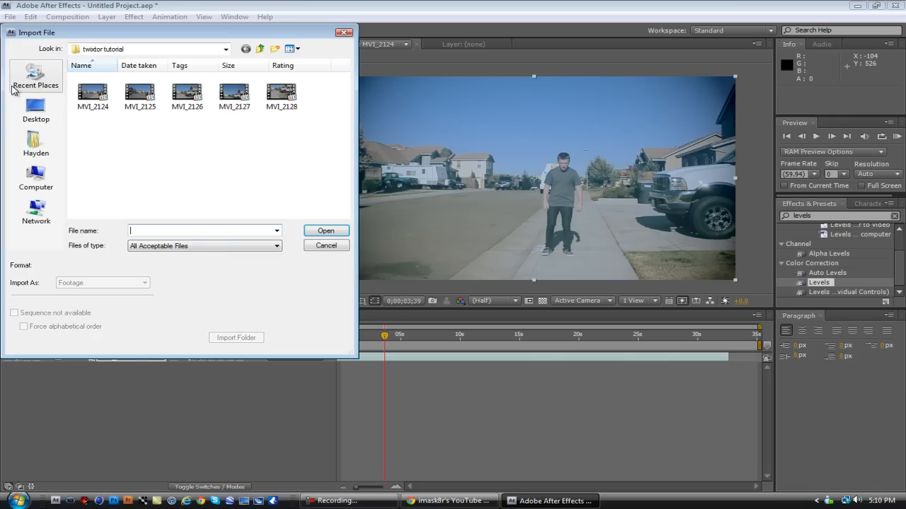
click(35, 110)
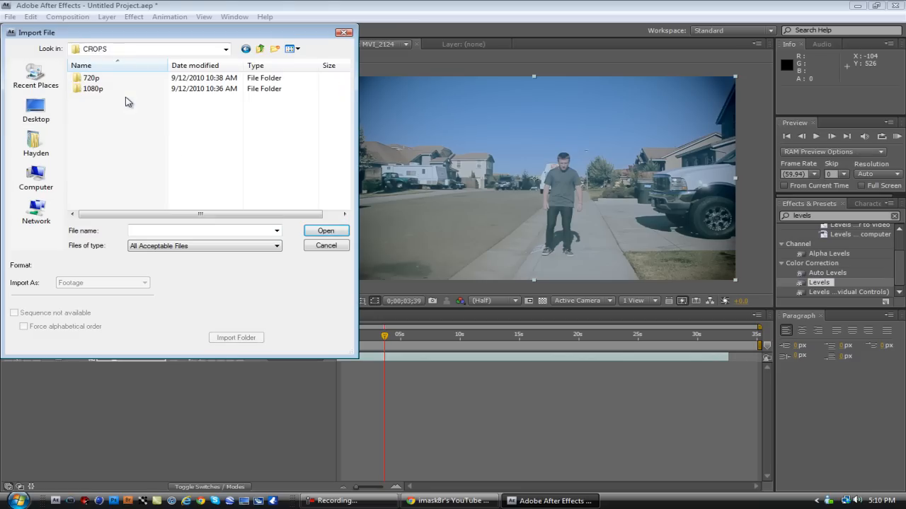
double_click(90, 78)
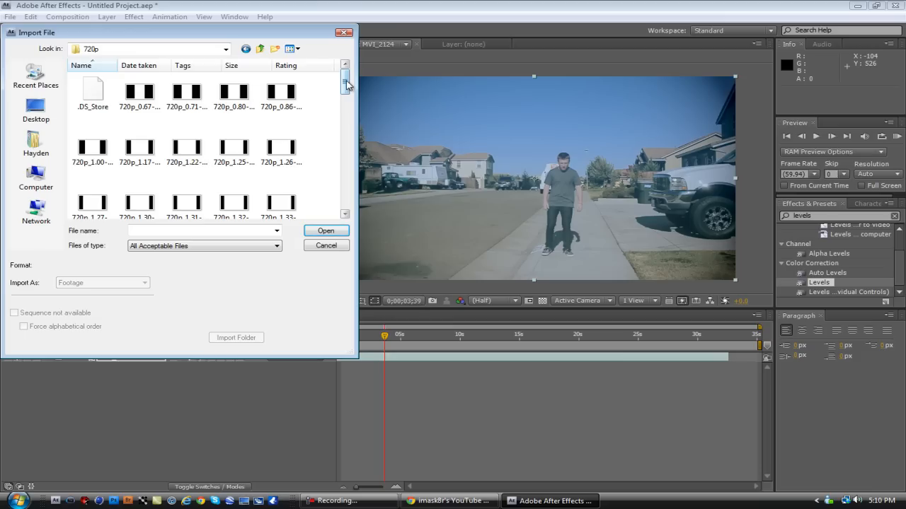
scroll(down, 3)
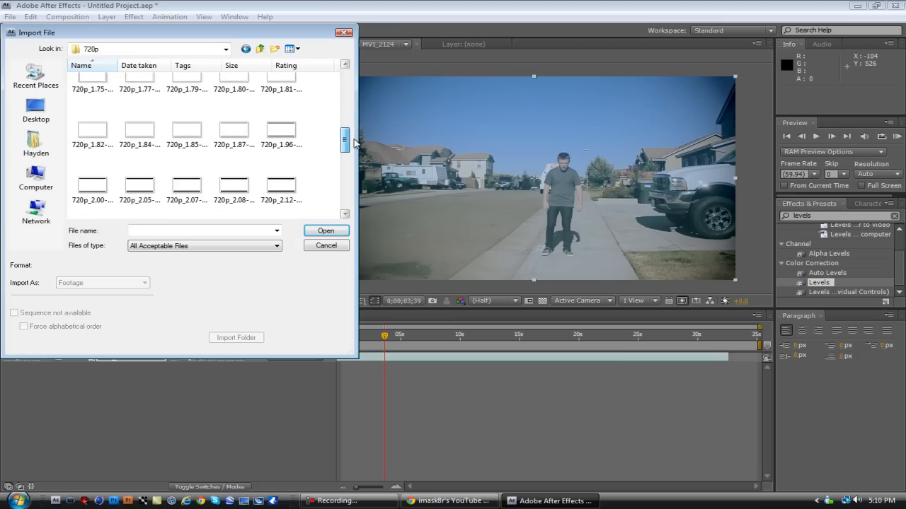
scroll(down, 3)
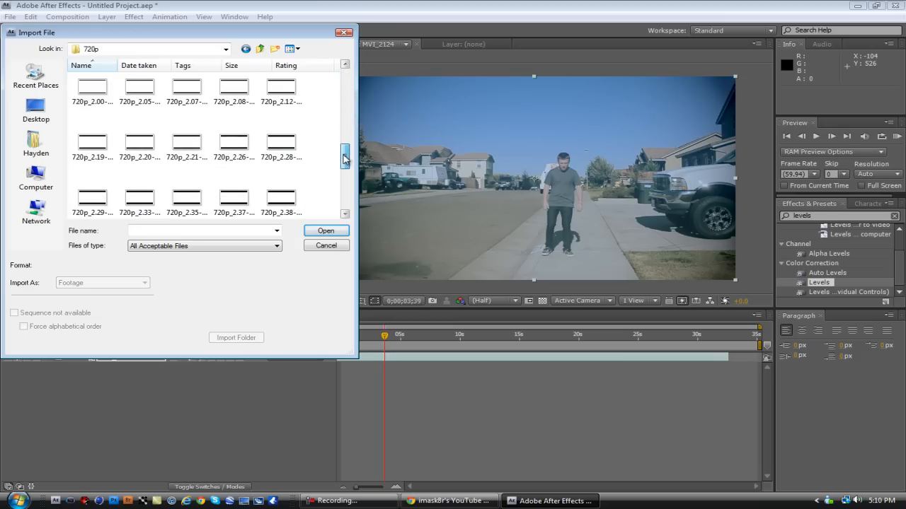
click(92, 202)
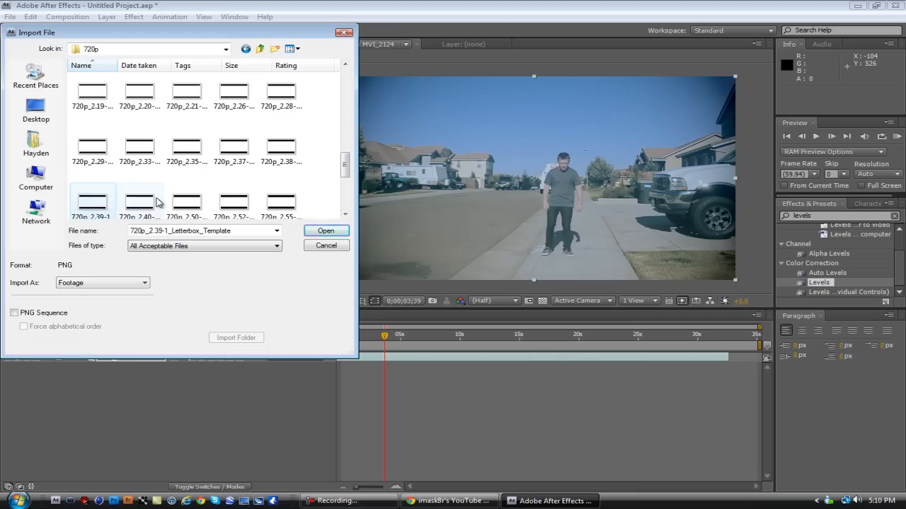
click(326, 230)
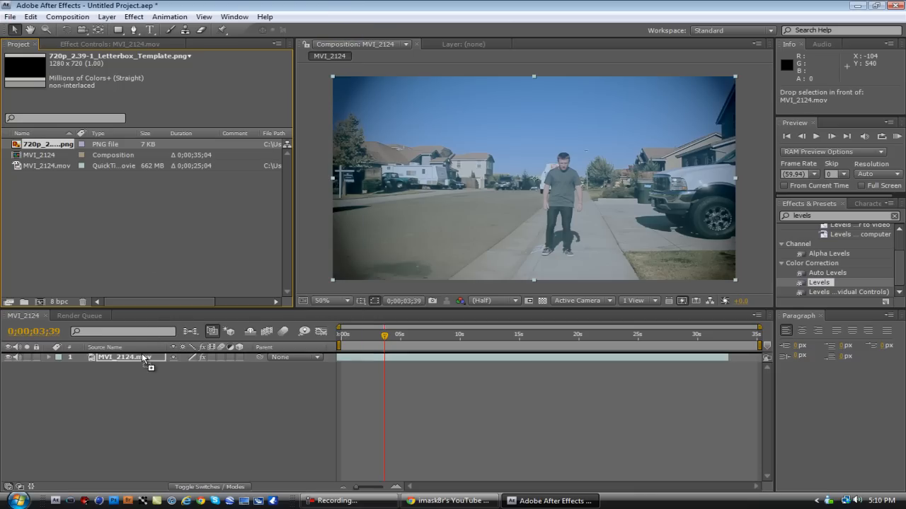
Place the letterbox template PNG in the timeline as the top layer above MVI_2124.mov.
drag(44, 144, 530, 177)
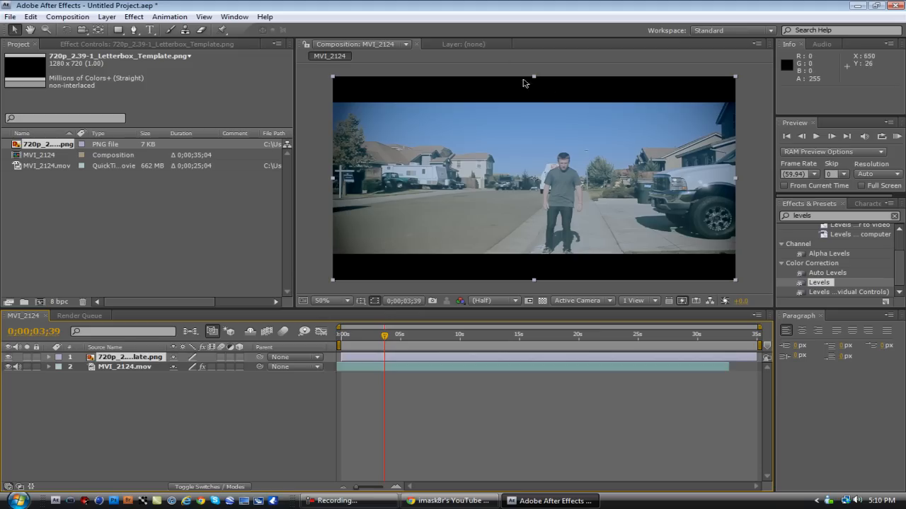
mouse_move(632, 219)
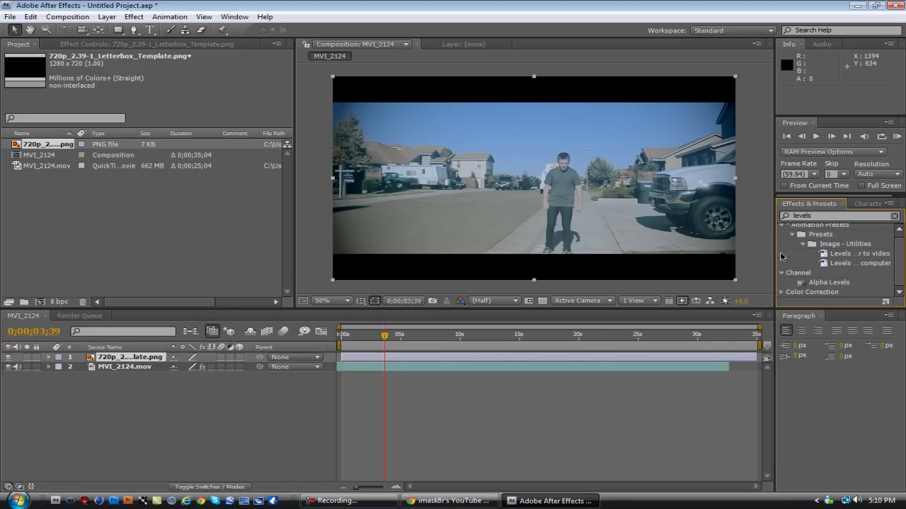
click(781, 225)
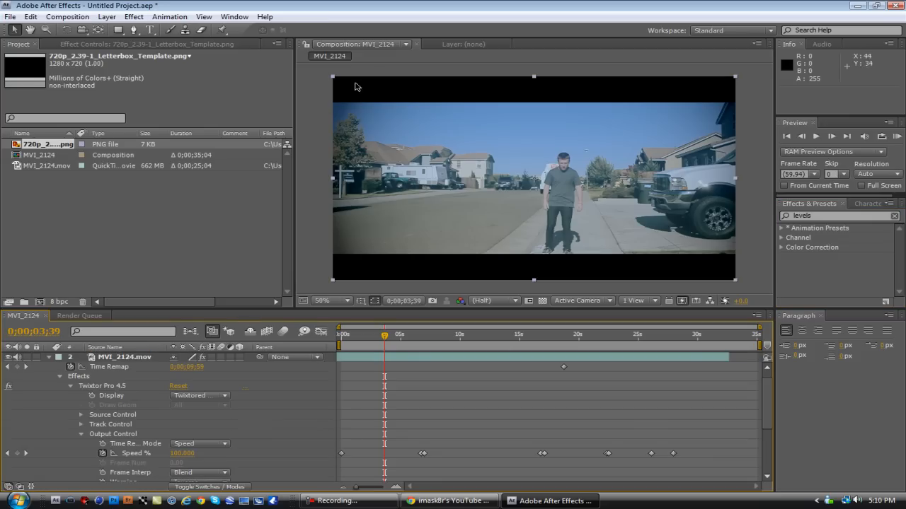
mouse_move(89, 440)
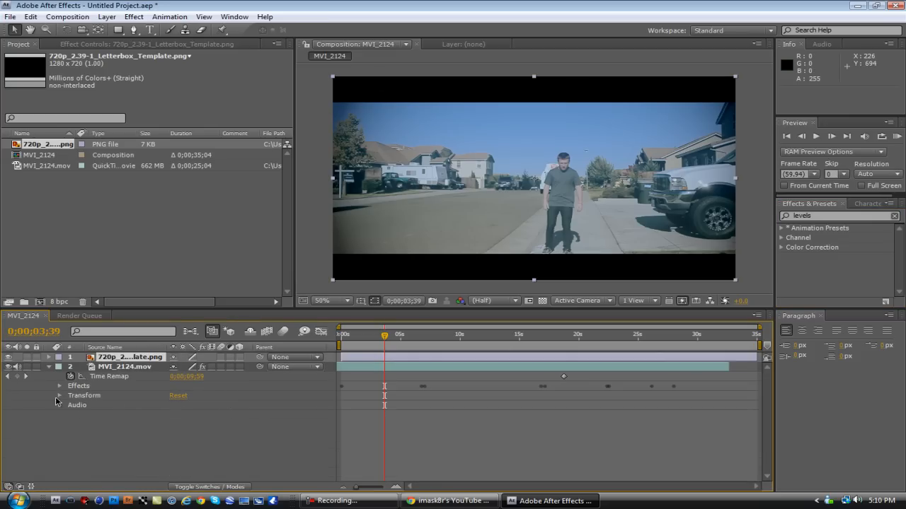
Keyframe MVI_2124.mov Position from 0s to about 7s, ending at Y 315, and scrub to preview.
click(61, 396)
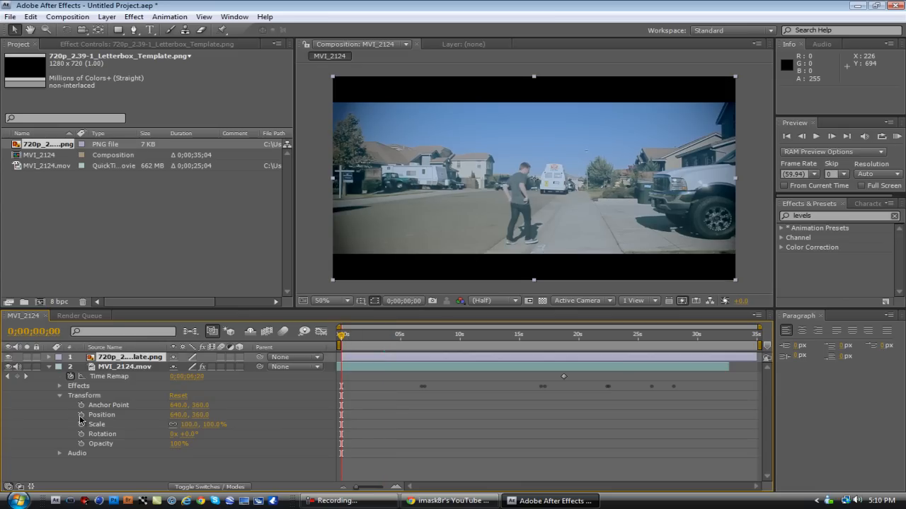
click(80, 415)
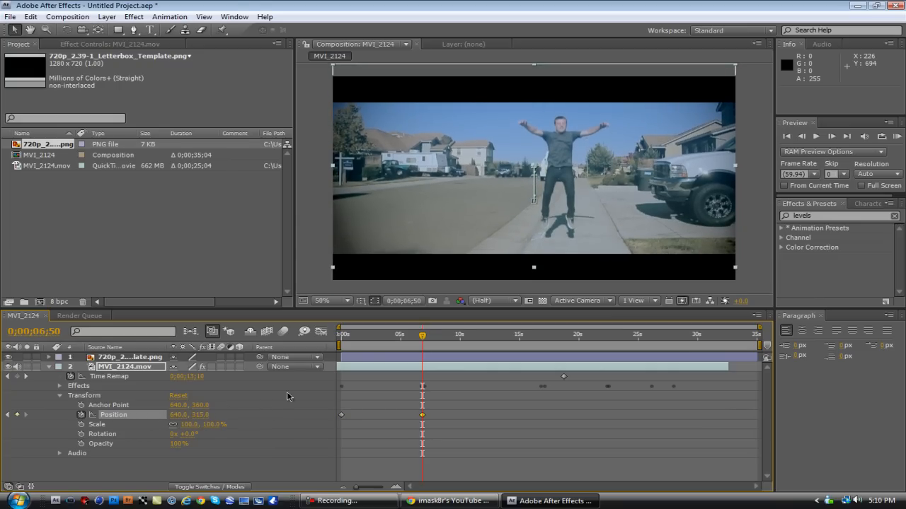
drag(423, 334, 351, 334)
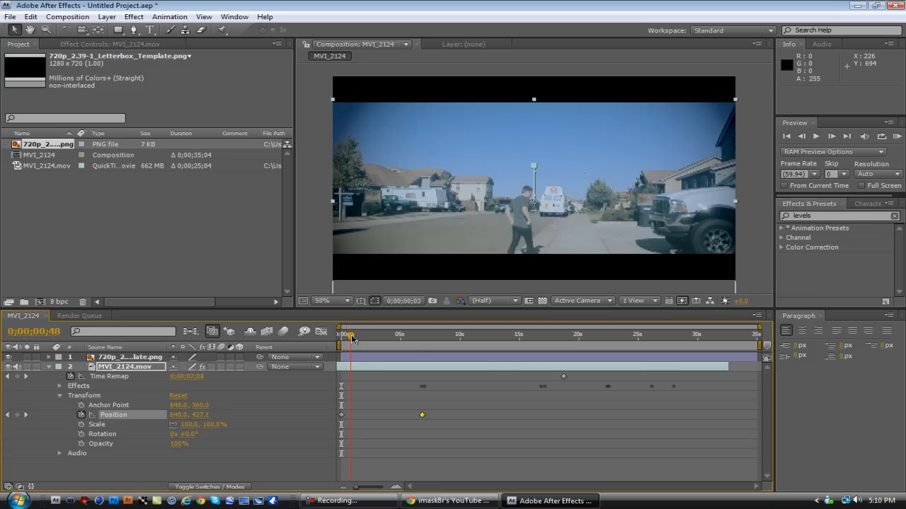
drag(350, 334, 365, 334)
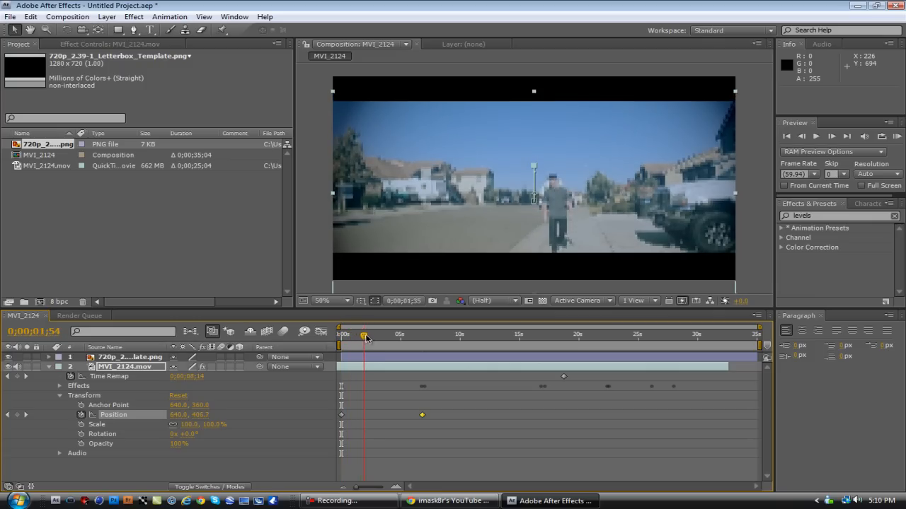
drag(365, 334, 385, 334)
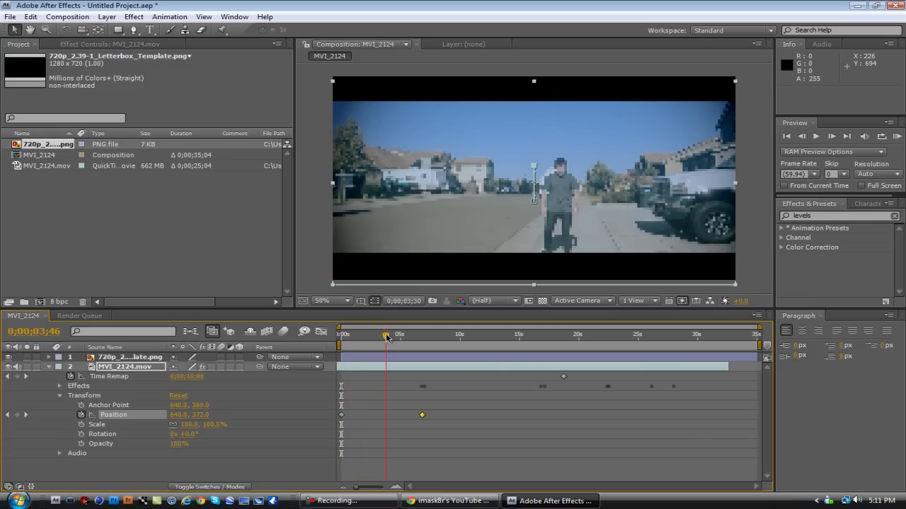
drag(386, 334, 403, 334)
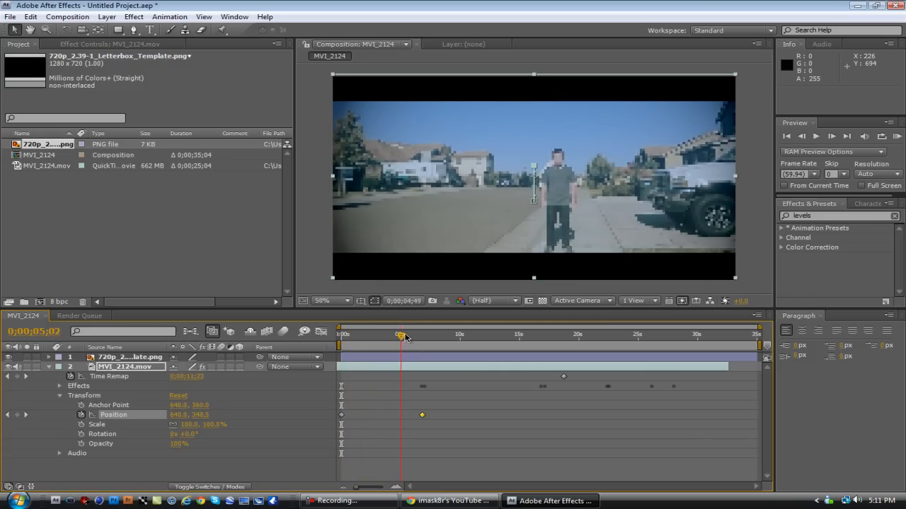
drag(403, 338, 422, 338)
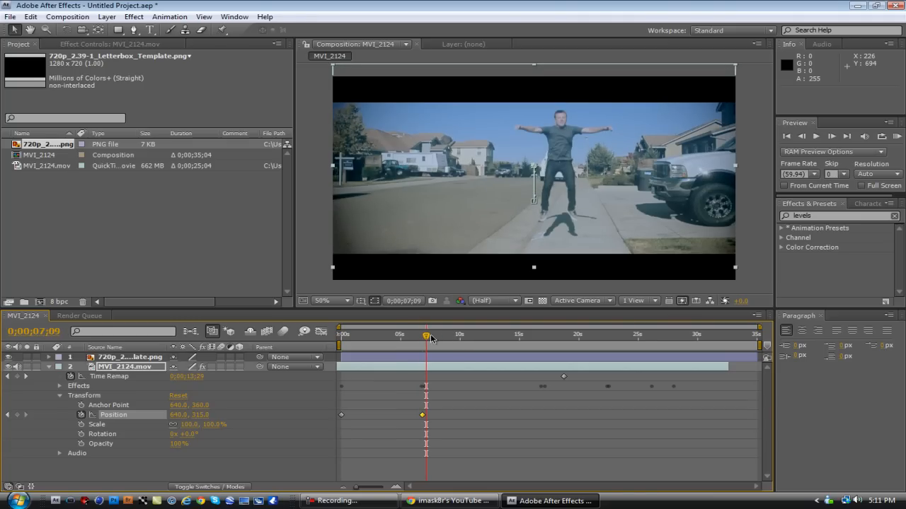
click(436, 334)
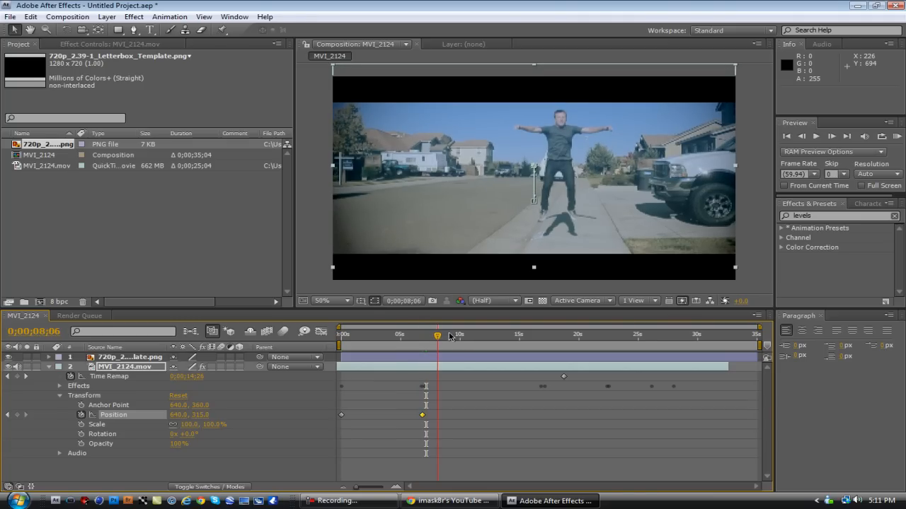
drag(437, 334, 483, 334)
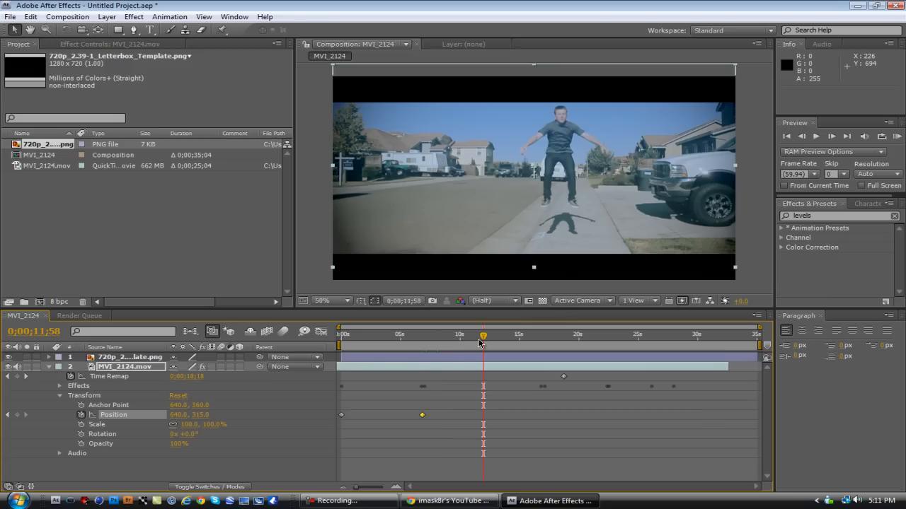
mouse_move(518, 338)
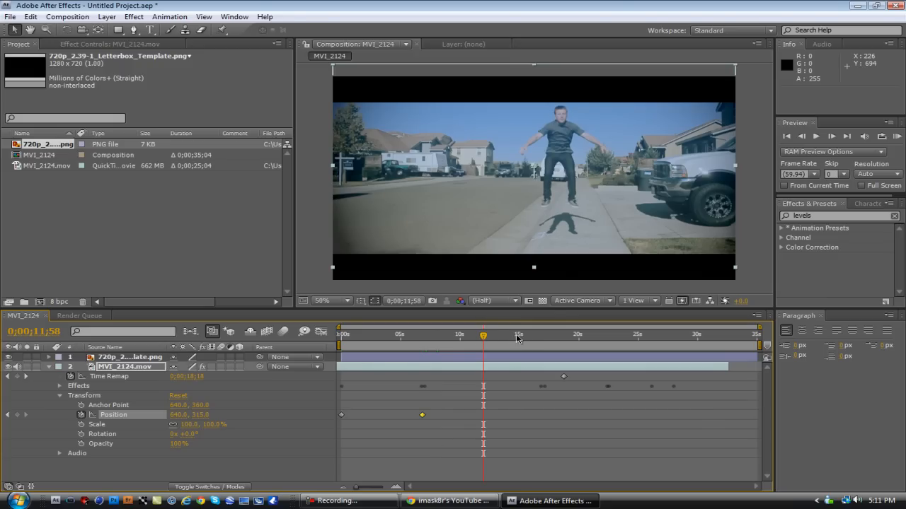
click(518, 334)
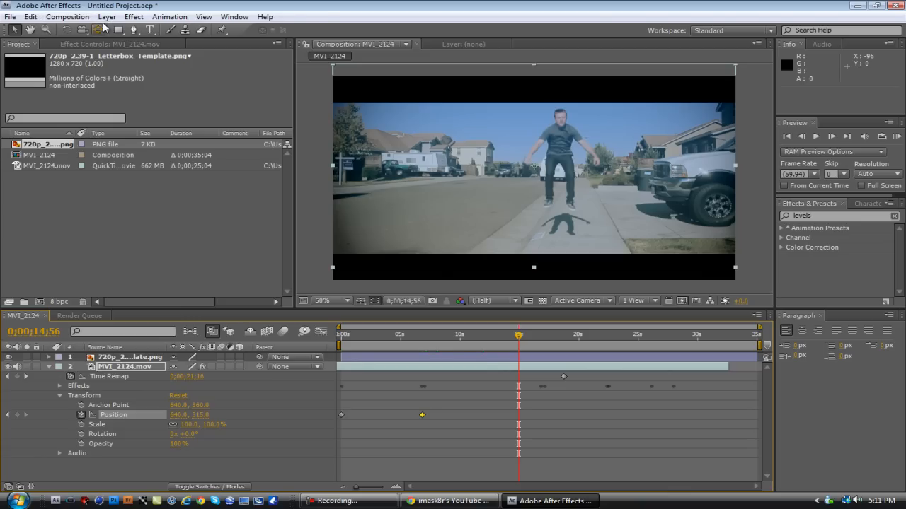
click(66, 16)
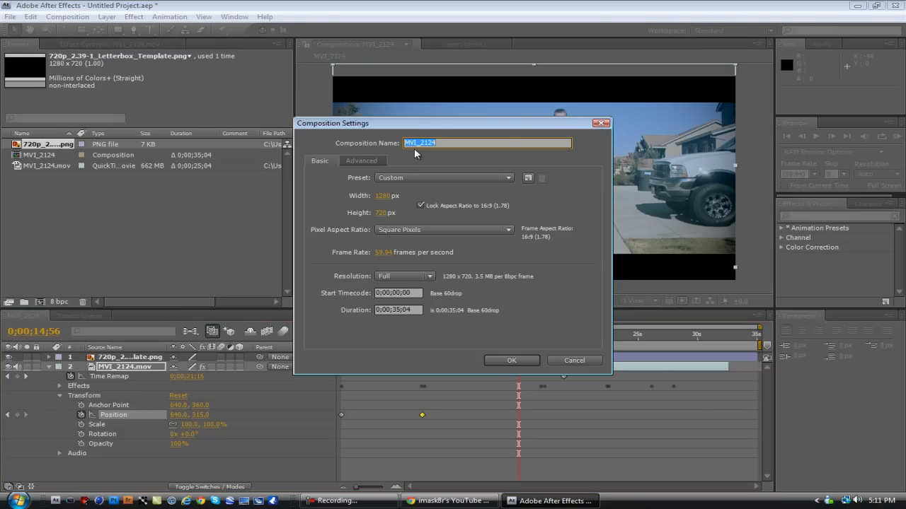
click(511, 360)
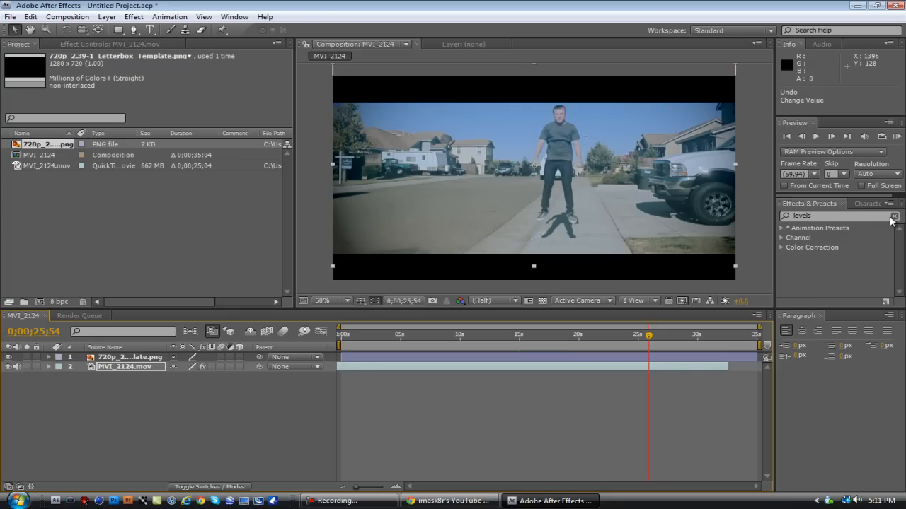
mouse_move(21, 361)
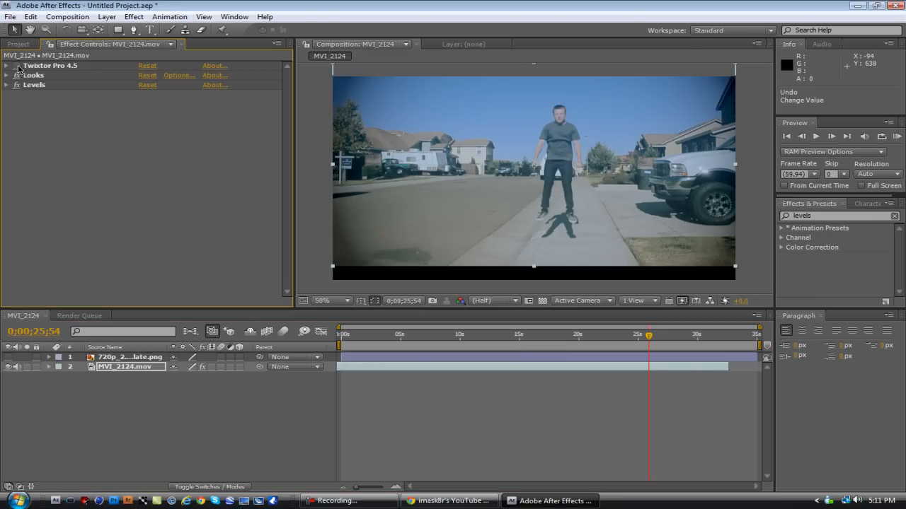
Open MVI_2124.mov in its own Layer panel from the timeline.
double_click(131, 367)
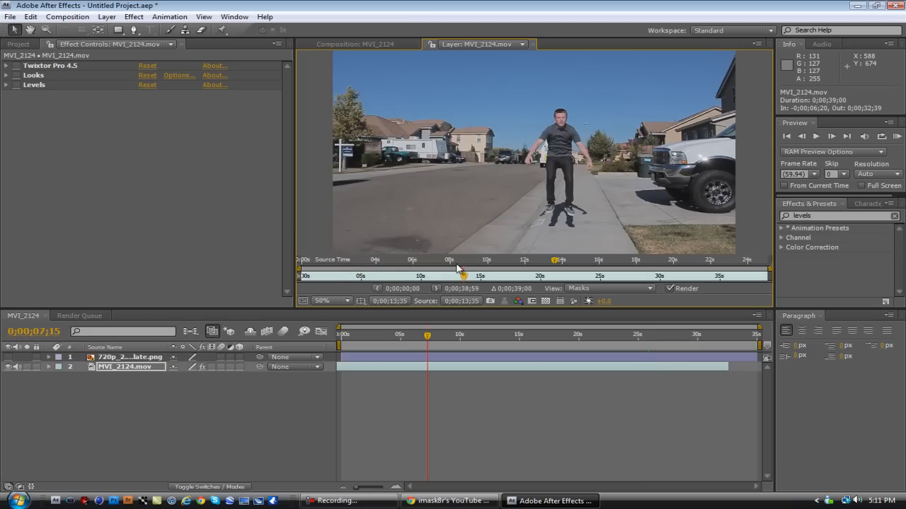
mouse_move(11, 22)
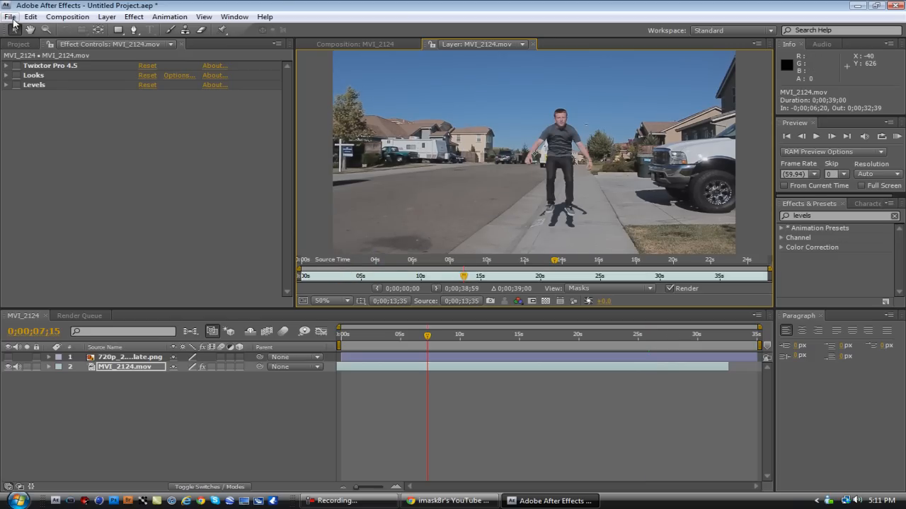